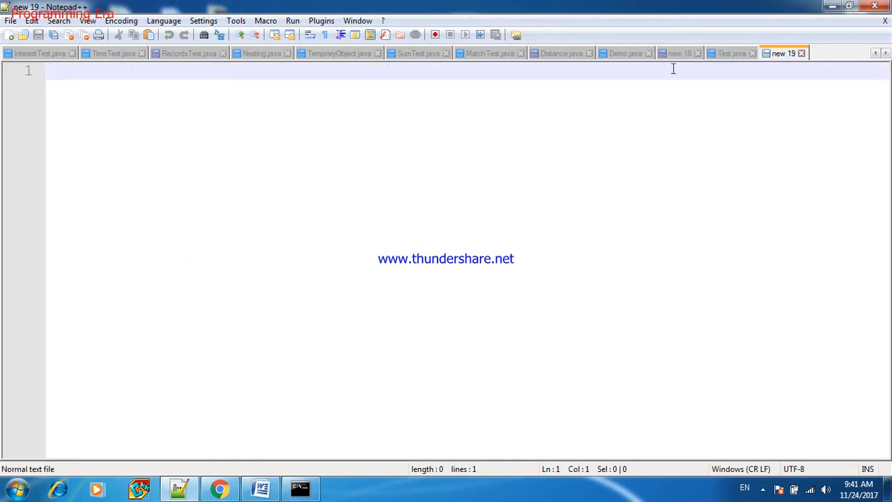
- Copy the Student and Study classes from Test.java and paste them into the new 19 file
left_click(732, 53)
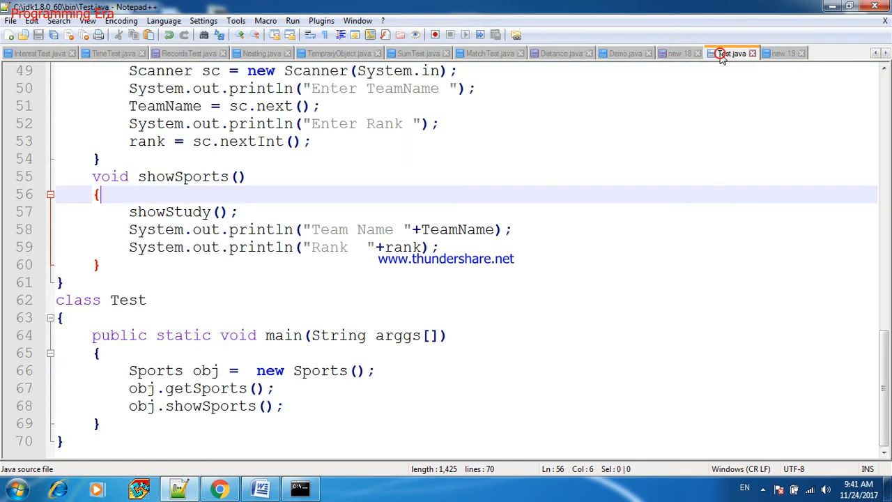
scroll("up", 3)
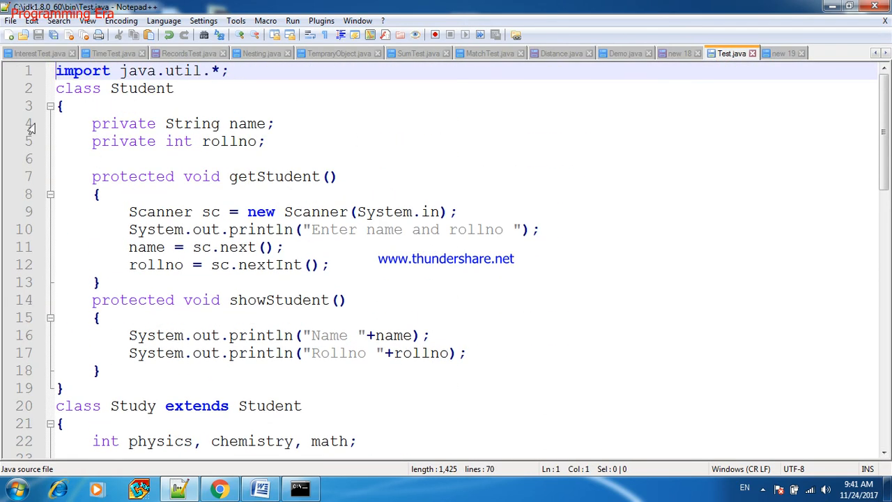
left_click_drag(95, 193, 66, 387)
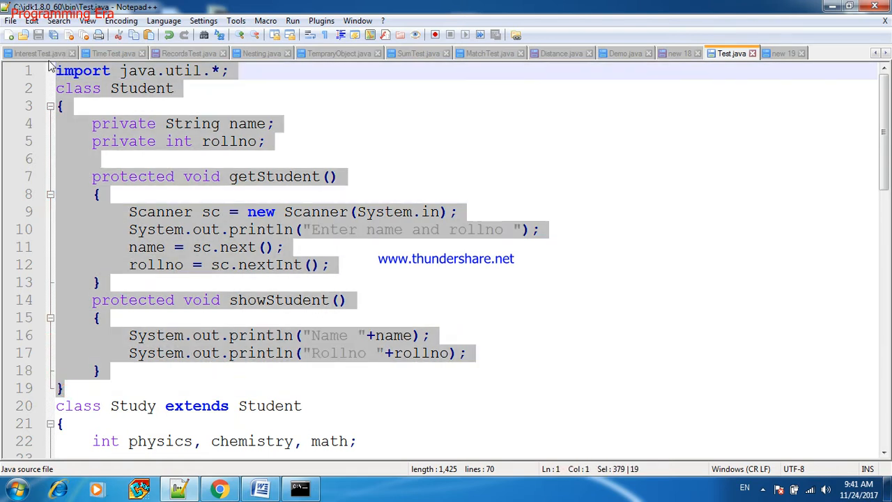
left_click(783, 53)
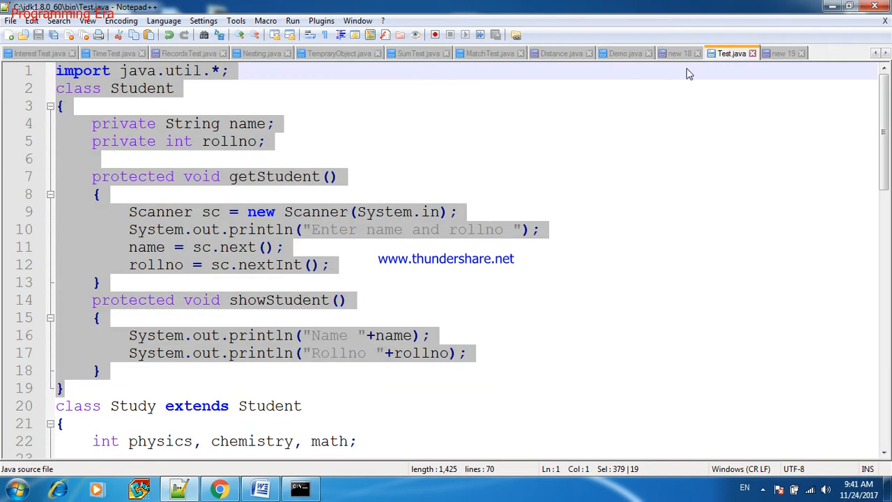
left_click(63, 424)
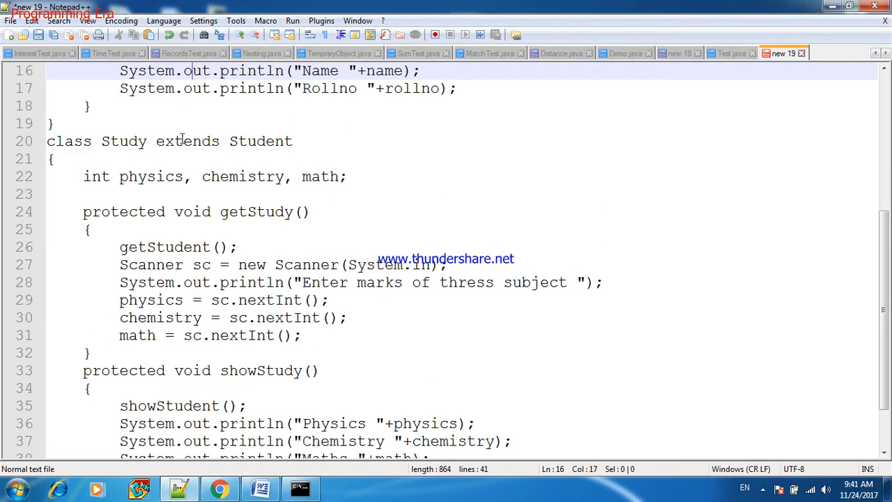
- Copy the Sports class from Test.java and paste it below Study in new 19
scroll("up", 3)
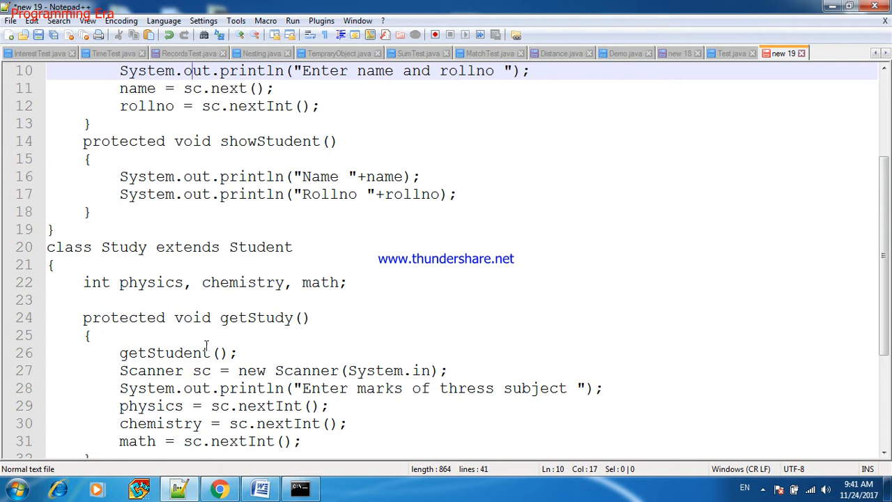
scroll("down", 3)
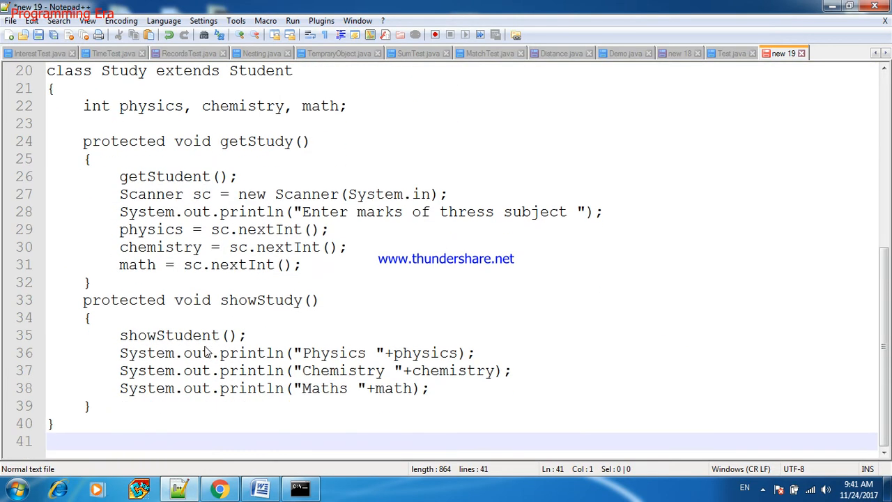
double_click(169, 335)
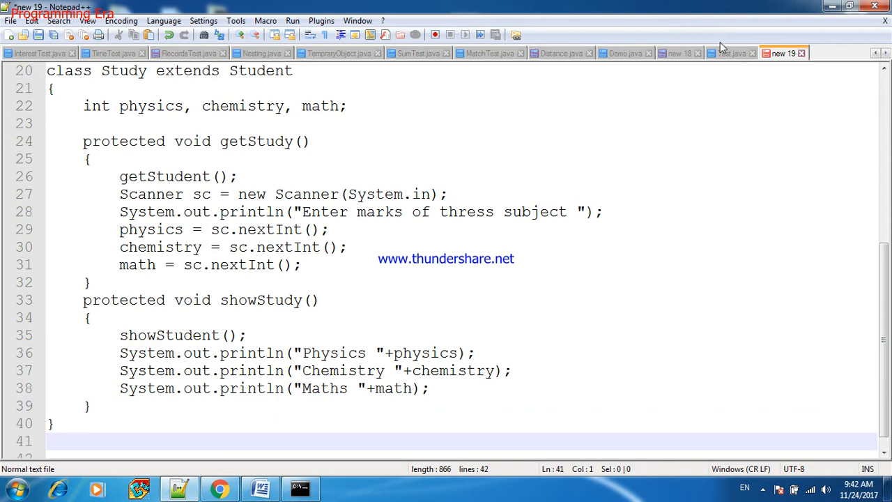
left_click(730, 53)
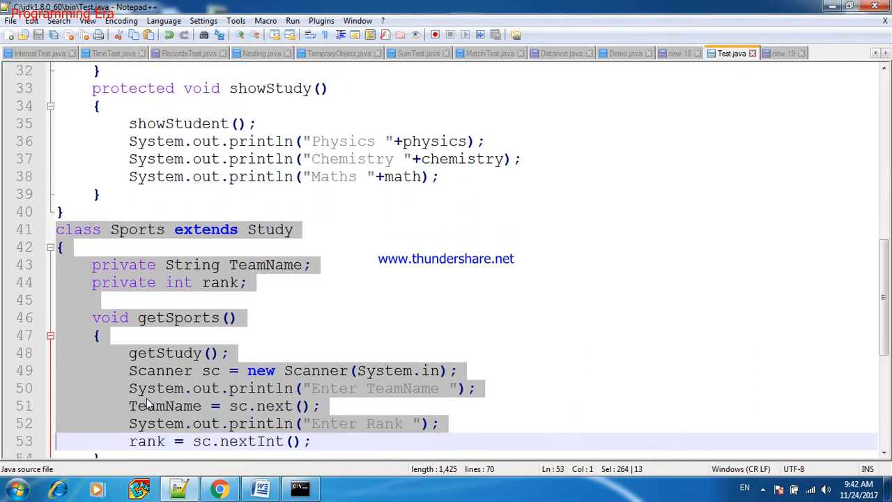
scroll("down", 3)
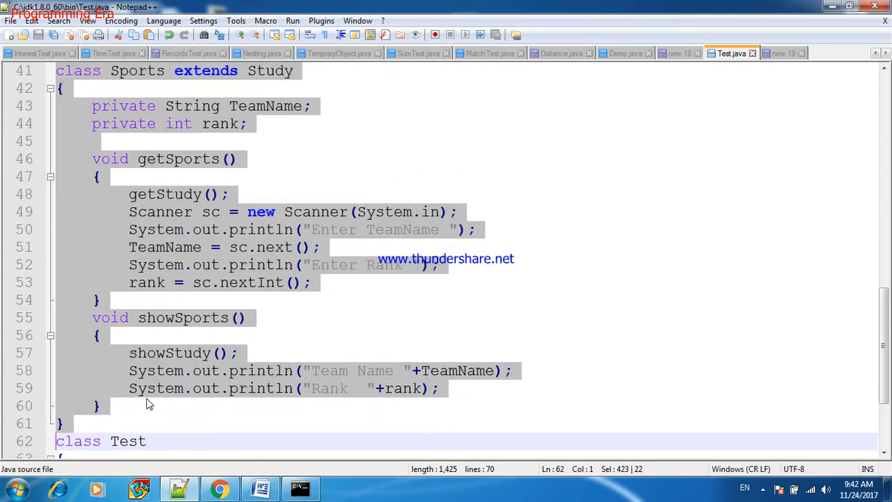
mouse_move(780, 53)
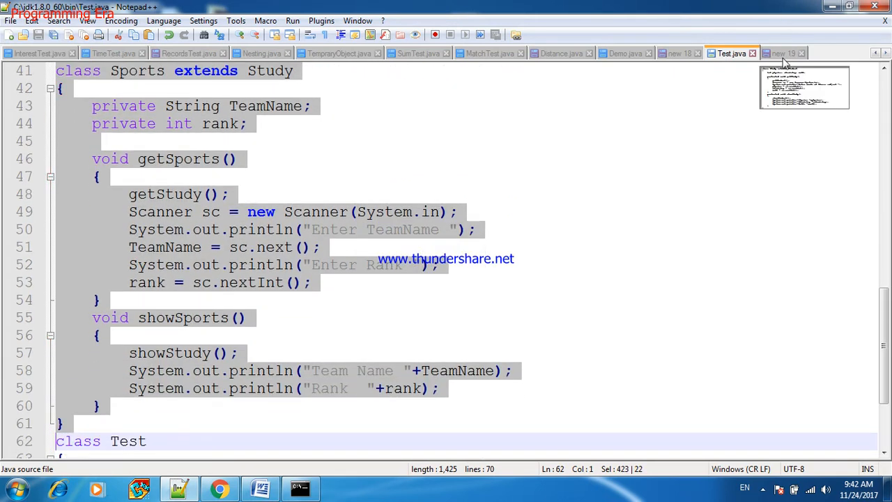
left_click(783, 53)
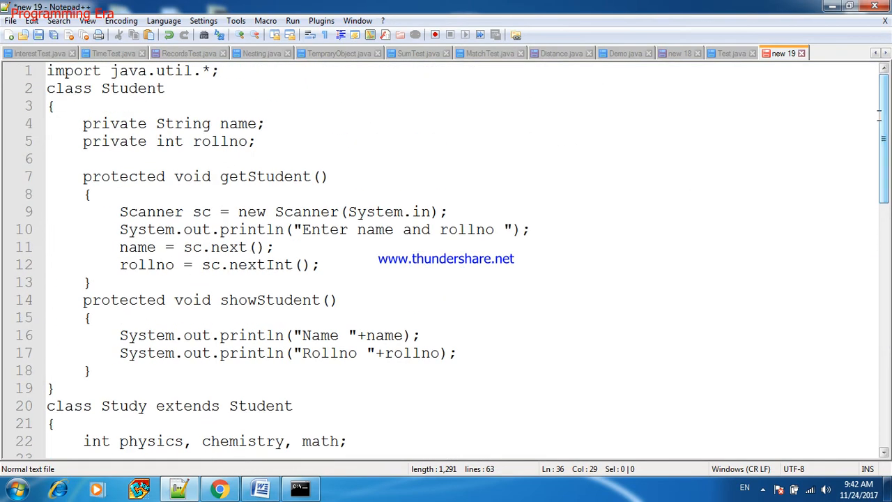
- Make the Sports class extend Student instead of Study
double_click(132, 87)
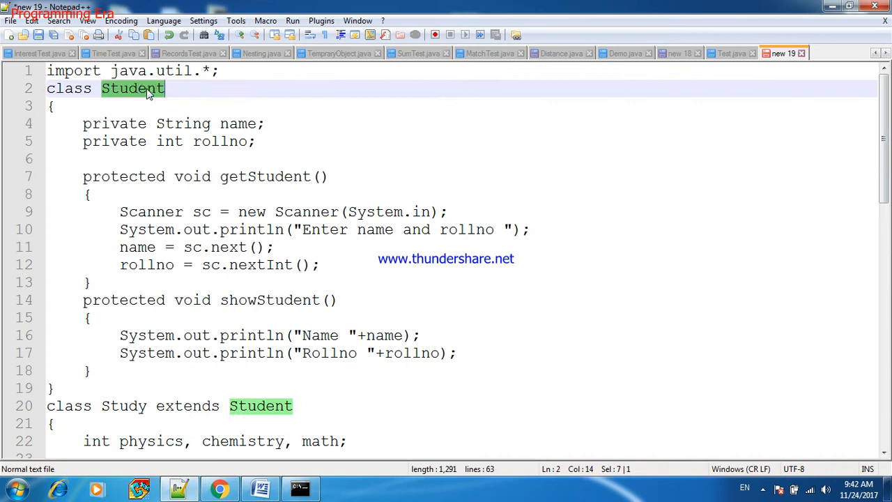
left_click(234, 123)
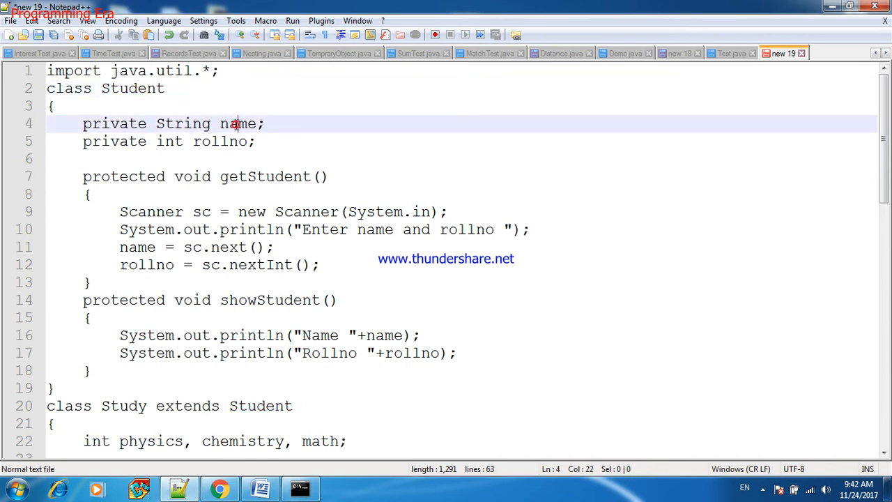
left_click(220, 141)
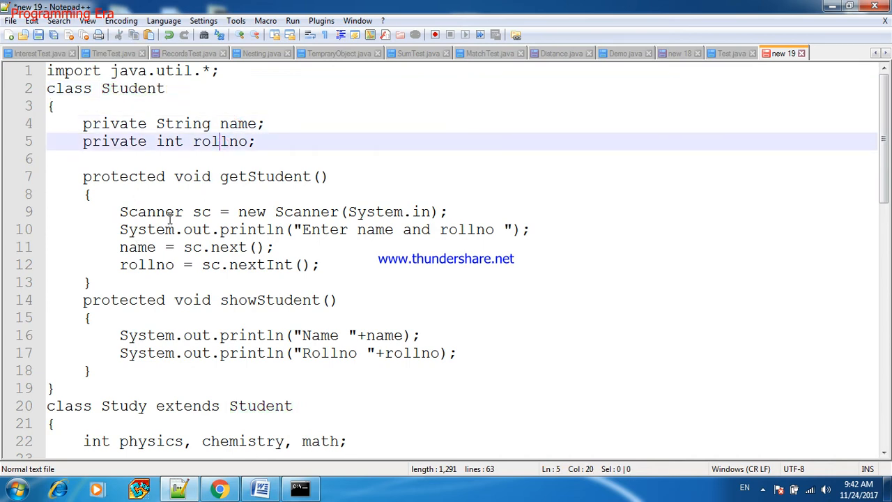
left_click(184, 334)
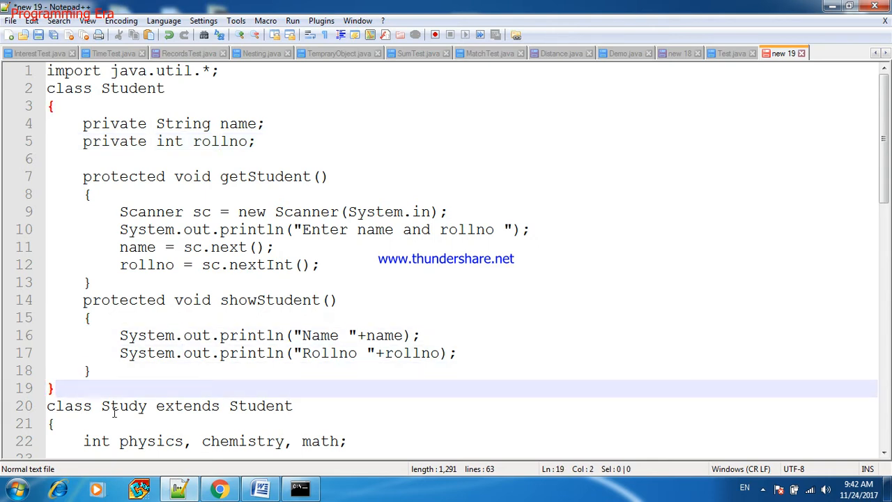
- Change getSports to call getStudent() and showStudent() instead of the Study methods
scroll("down", 3)
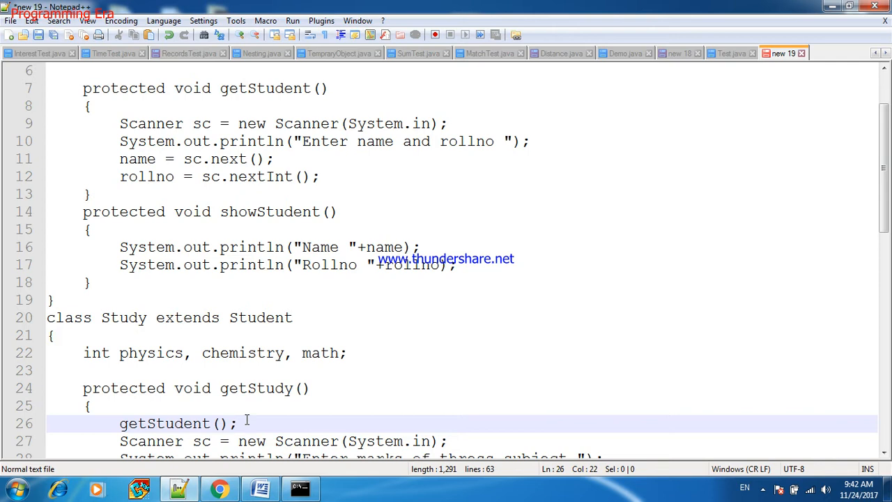
scroll("down", 3)
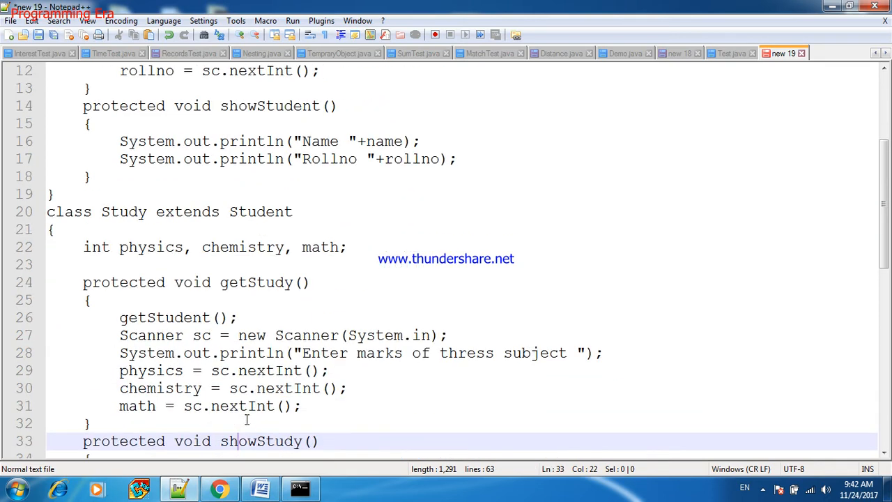
scroll("down", 3)
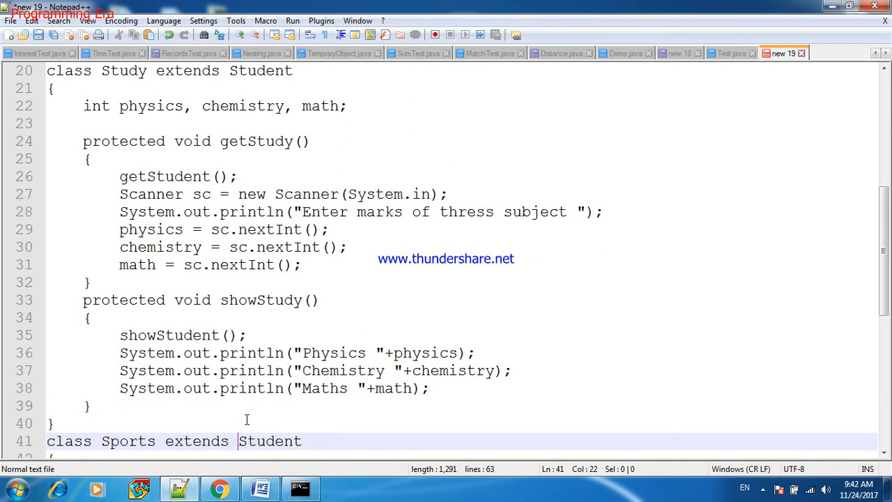
scroll("down", 3)
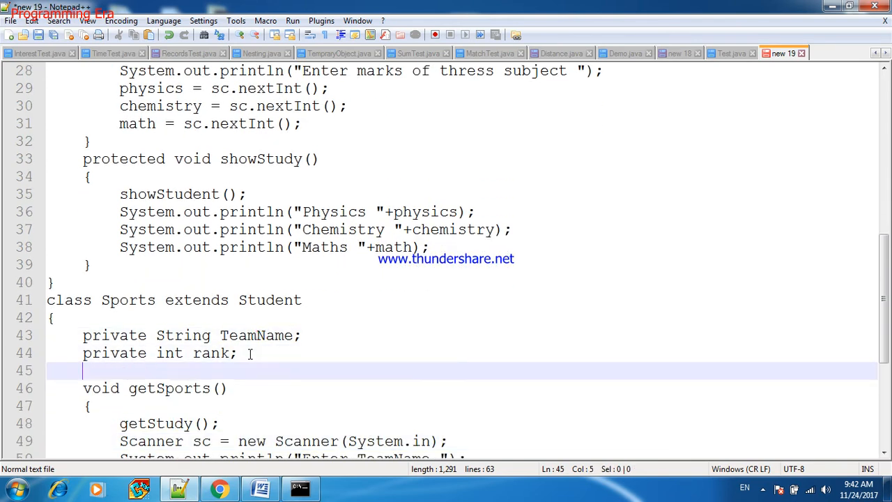
left_click(209, 424)
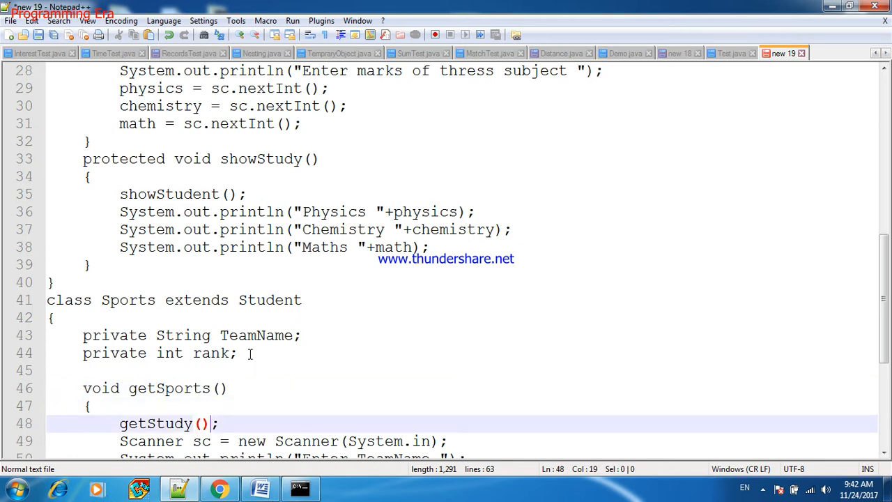
key("BackSpace")
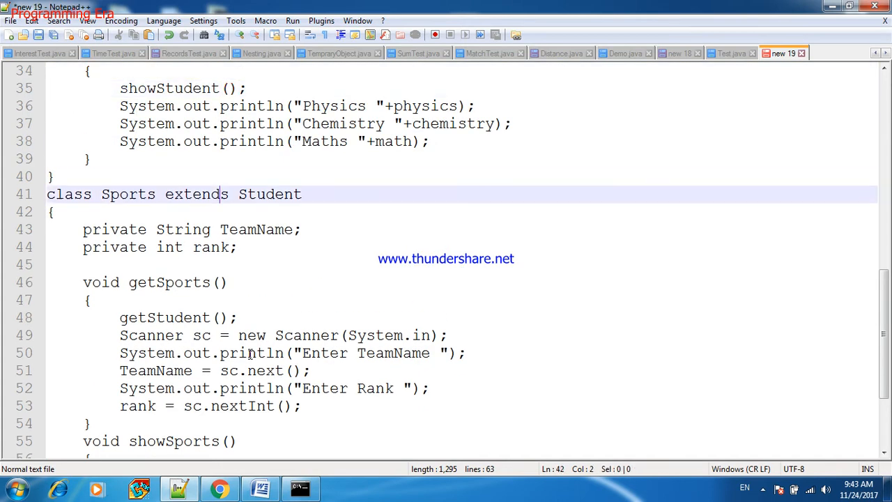
- Add class Test after Sports with a public static void main(String args) header
scroll("down", 3)
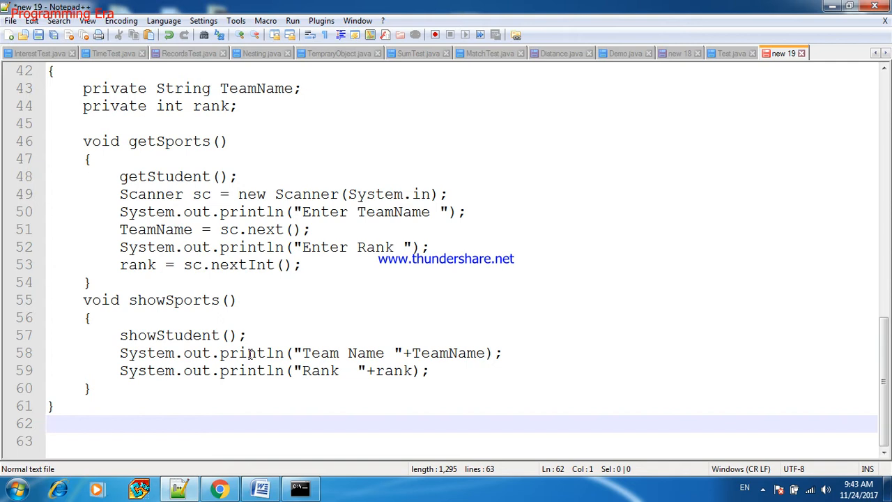
type("class")
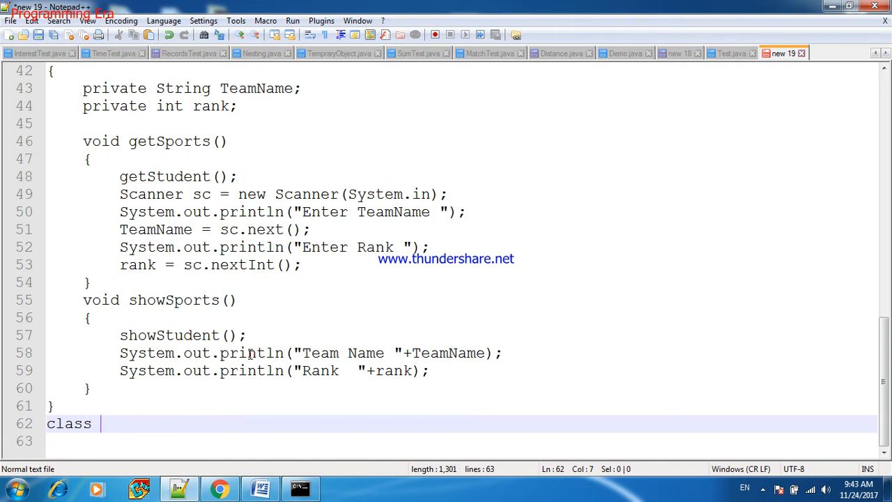
type("Test")
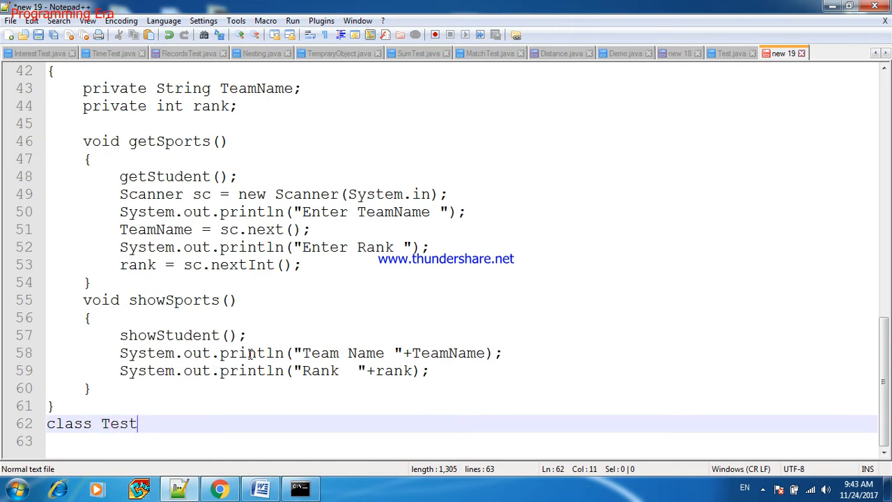
key("Enter")
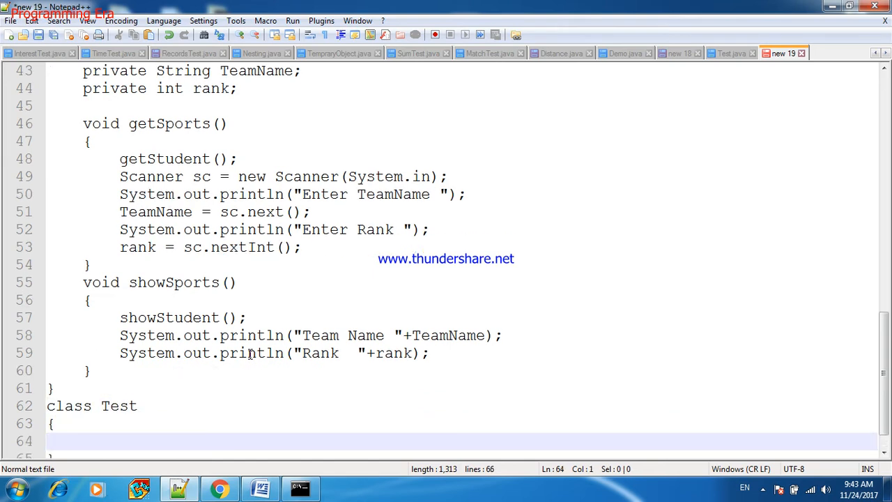
type("public tatic")
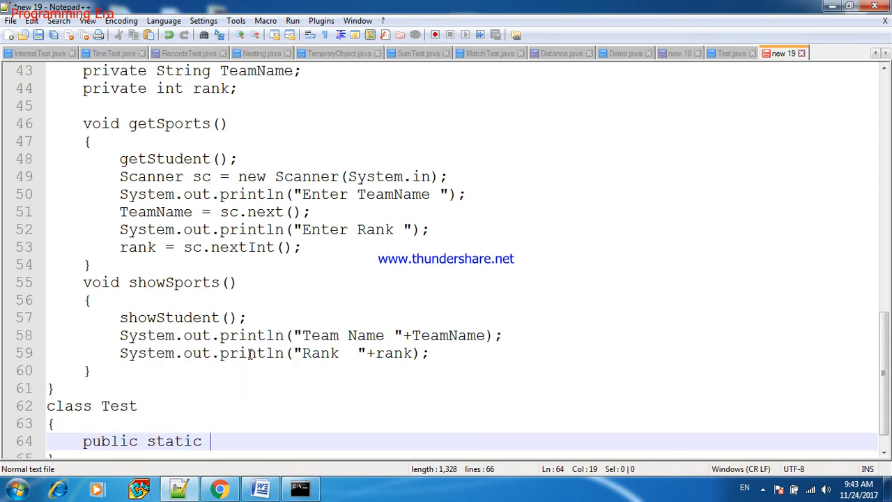
type("void main")
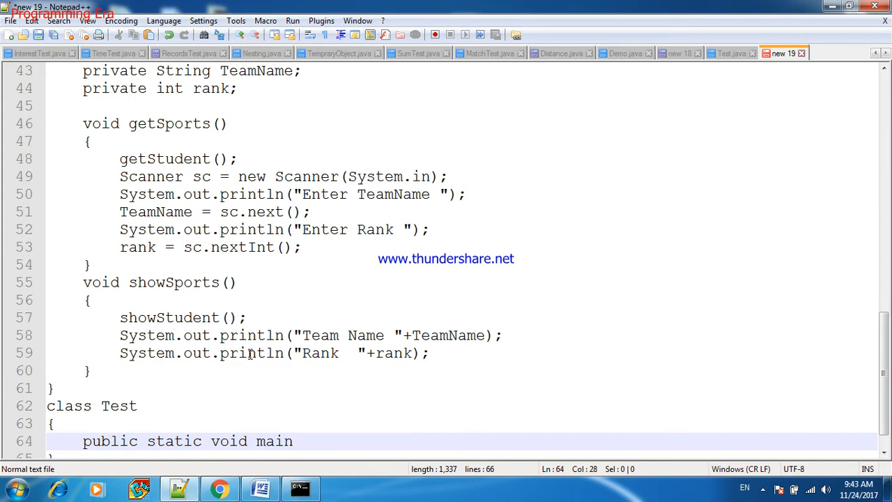
type("(String args)")
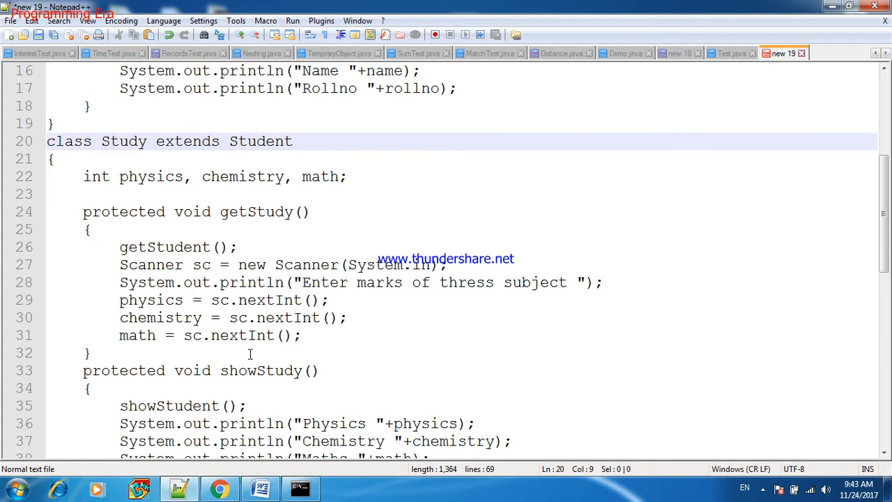
- In main, declare Study stud = new Study();
scroll("down", 3)
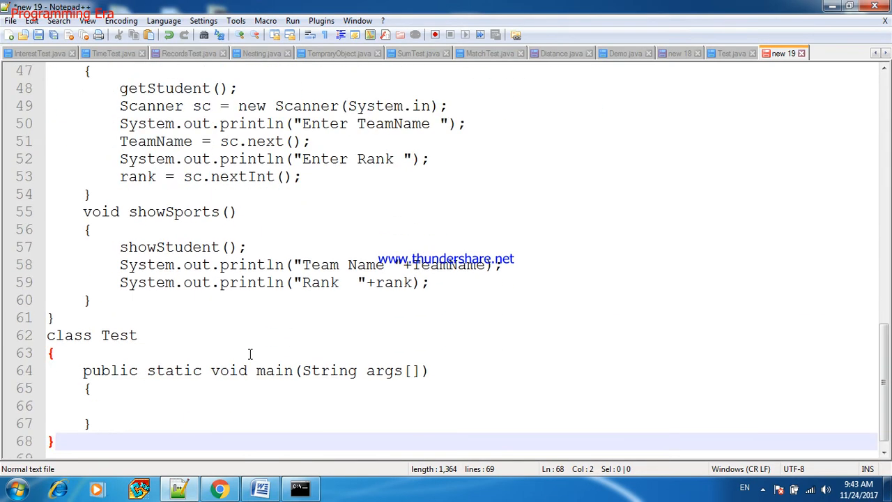
type("Study")
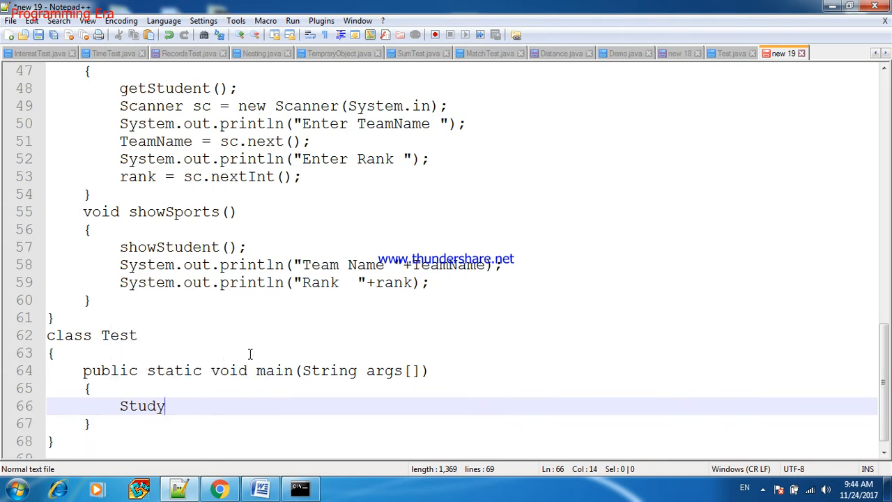
type("o")
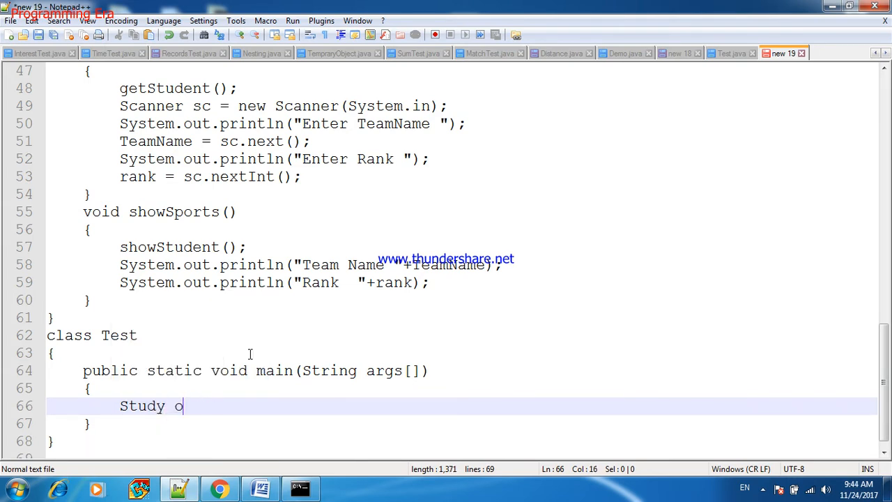
type("stud = new S")
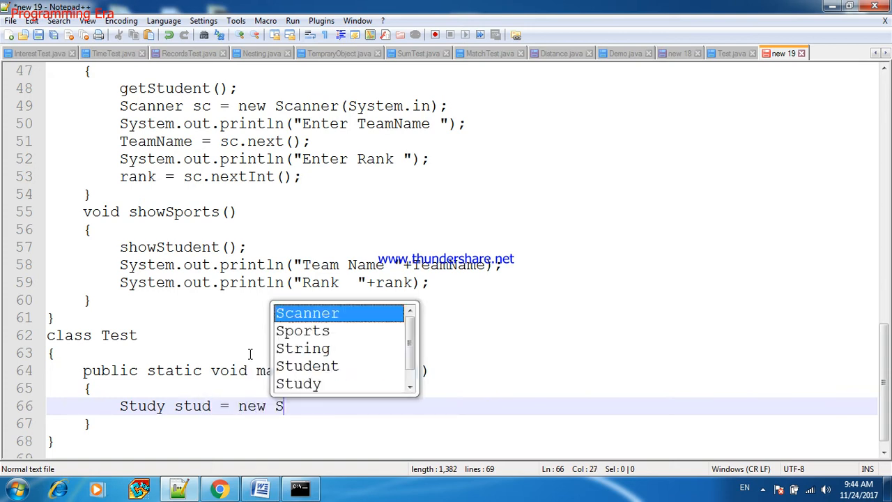
type("t")
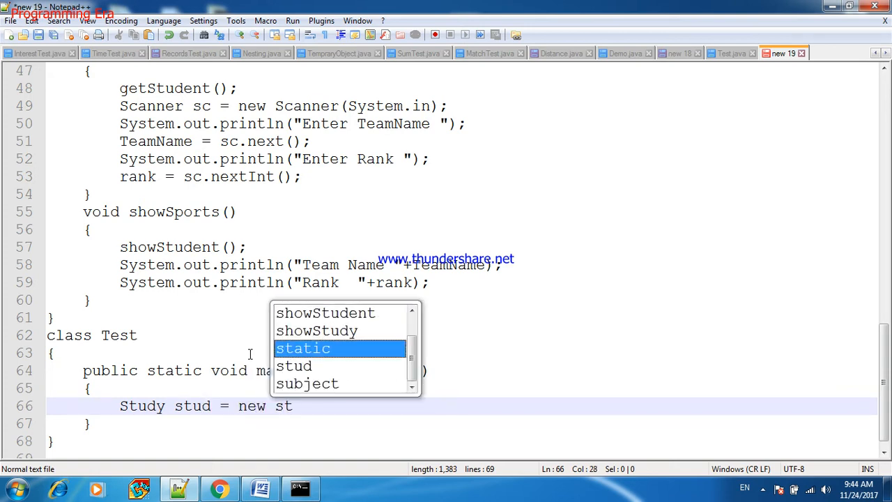
type("tudy();")
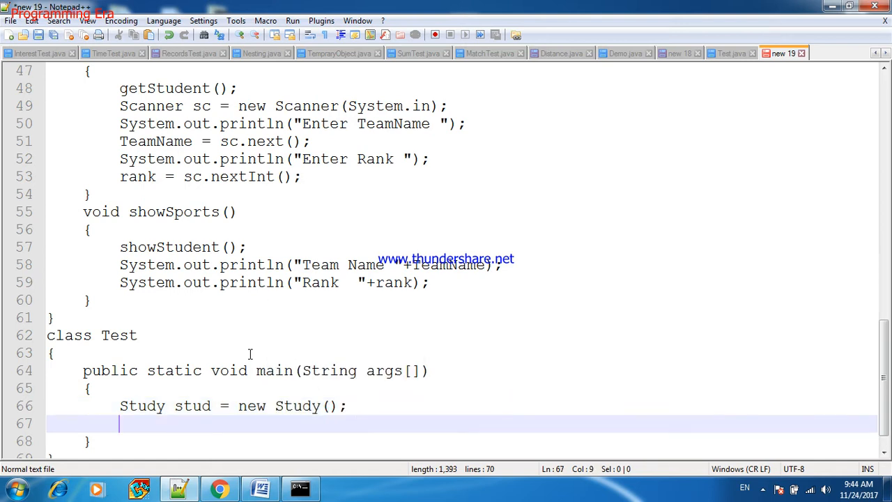
- Call stud.getStudy() and stud.showStudy() in main
type("stud.g")
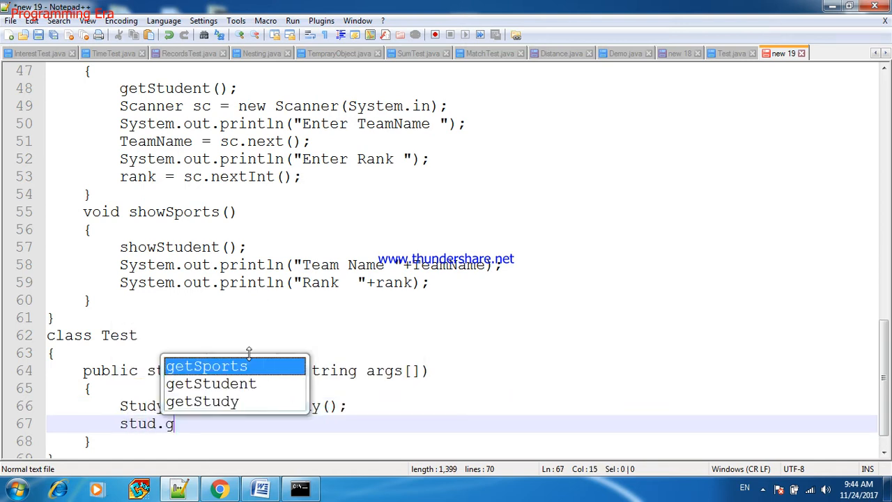
type("et")
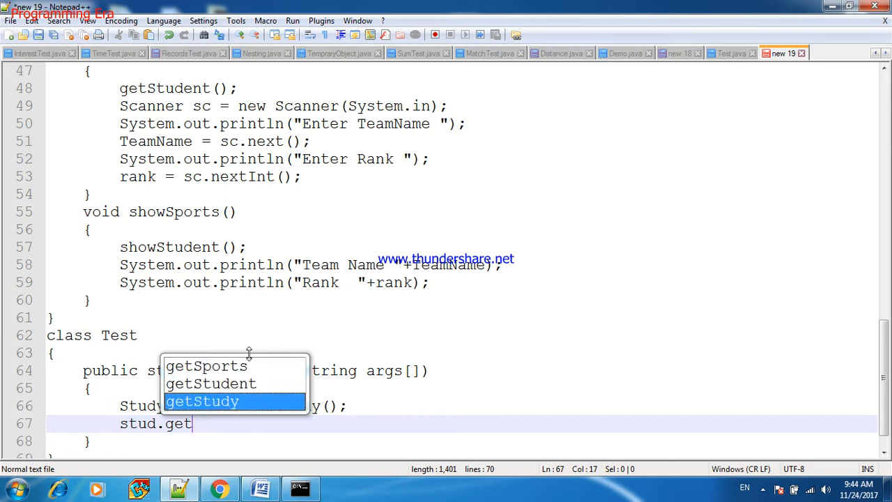
type("st")
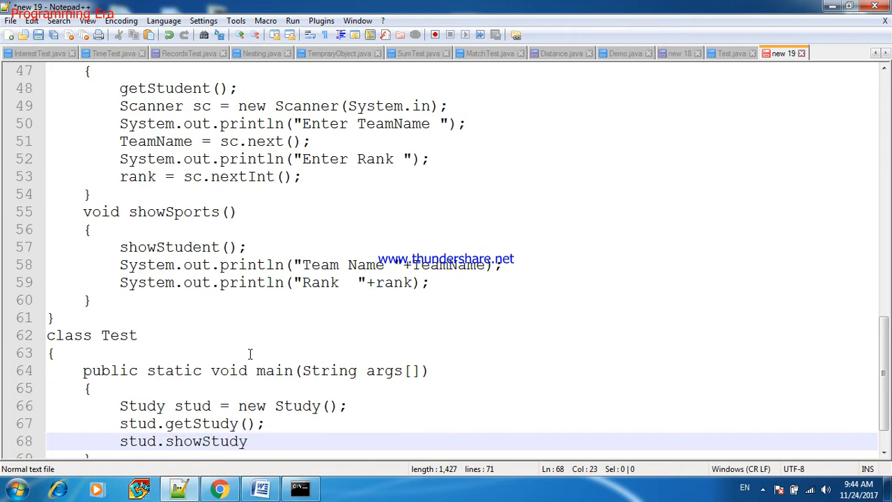
type("();")
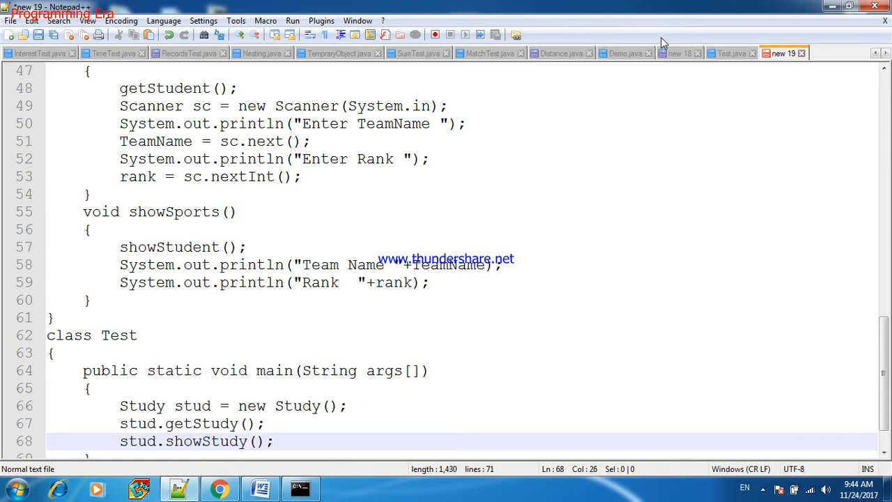
left_click(677, 53)
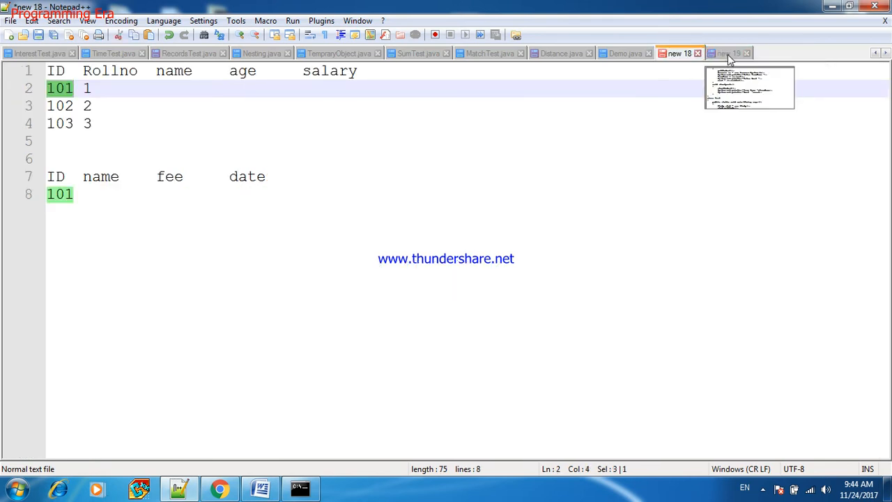
- Save the program as Test.java in the JDK bin folder, replacing the existing file
left_click(727, 53)
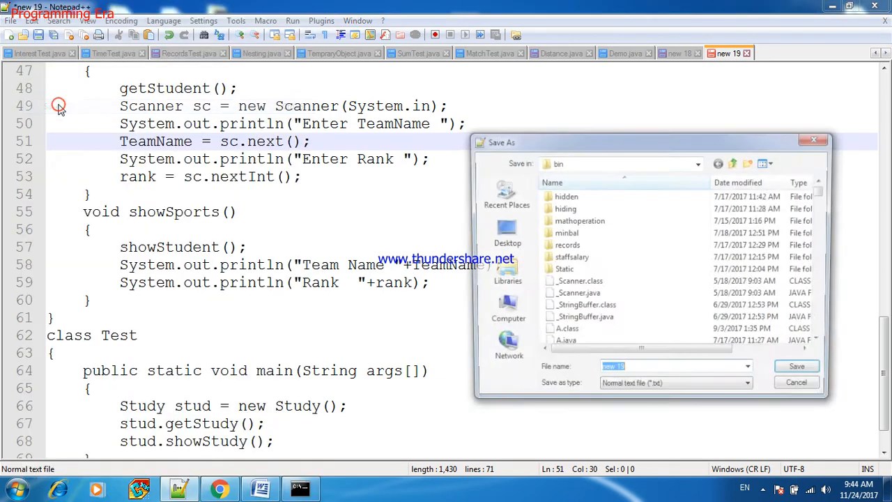
type("Test.java")
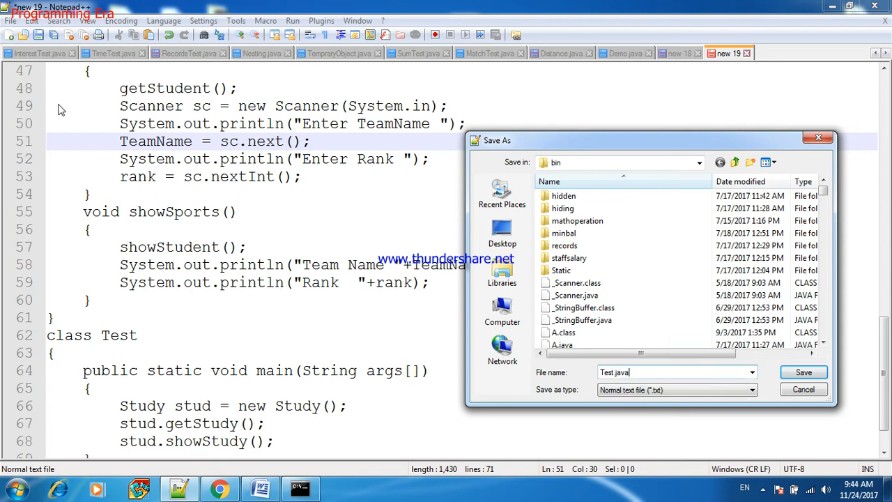
left_click(803, 371)
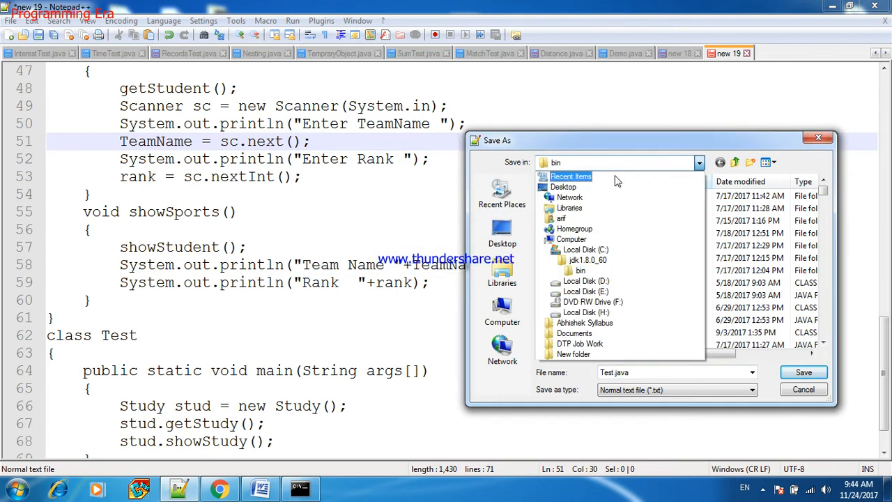
left_click(579, 271)
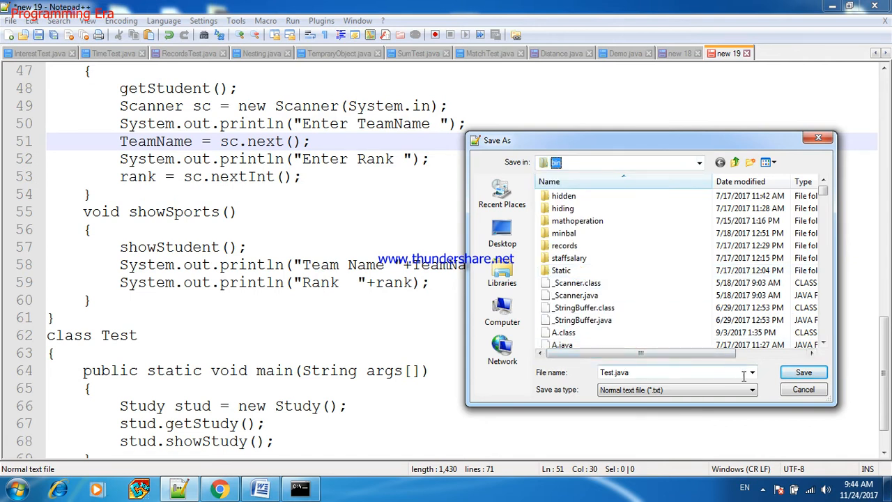
left_click(803, 370)
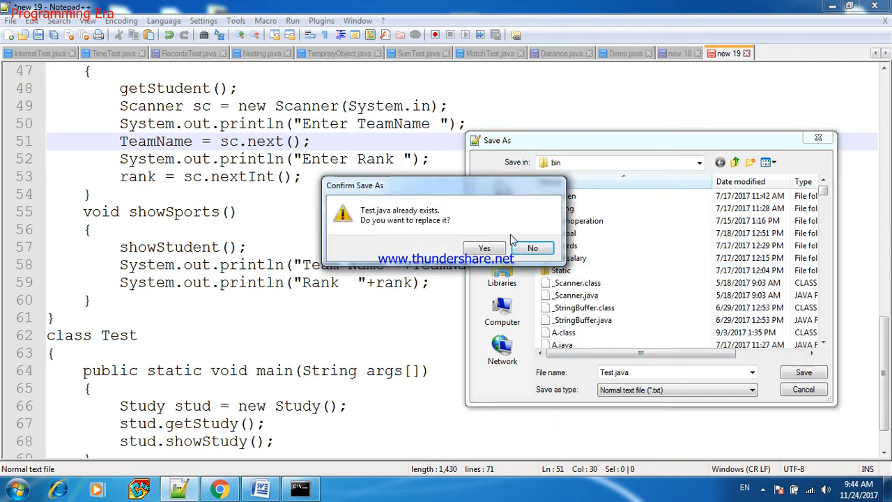
left_click(485, 248)
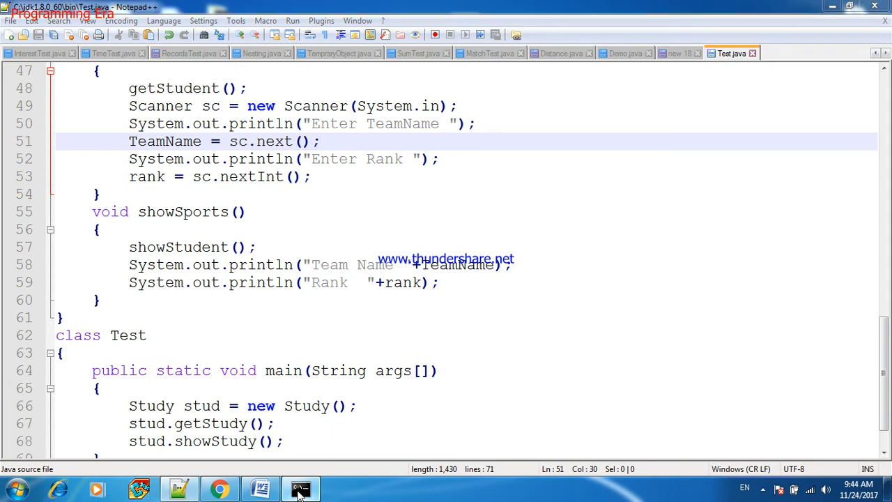
left_click(299, 488)
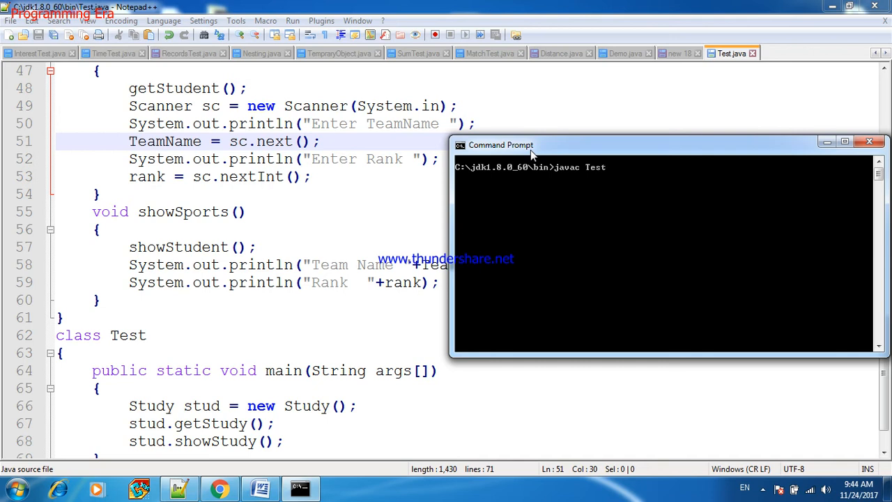
- Compile with javac Test.java and run java Test until it prompts for name and rollno
type(".java")
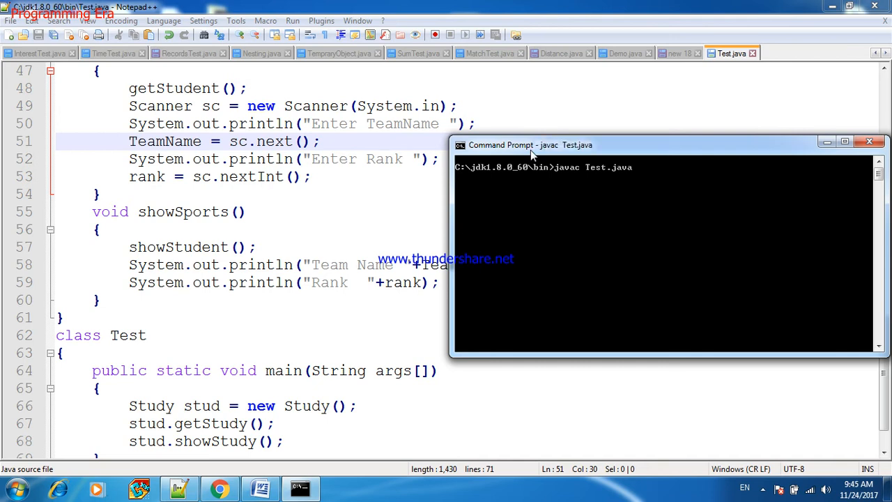
type("java Test")
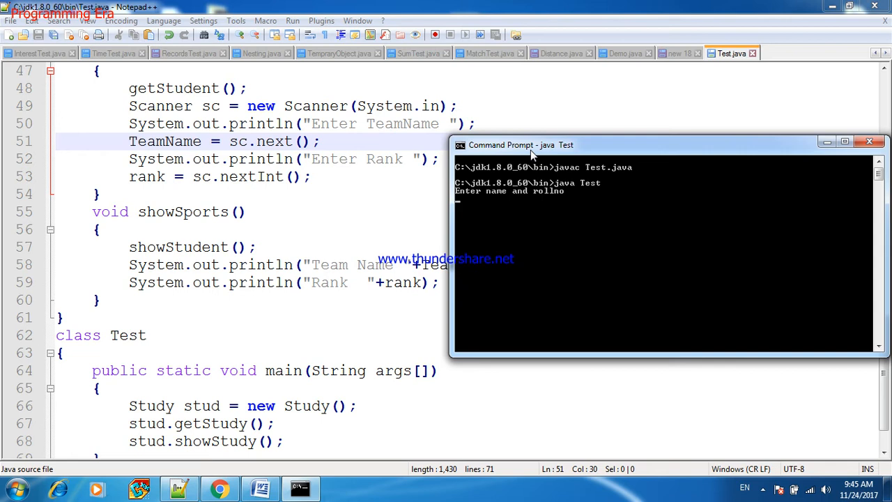
mouse_move(500, 198)
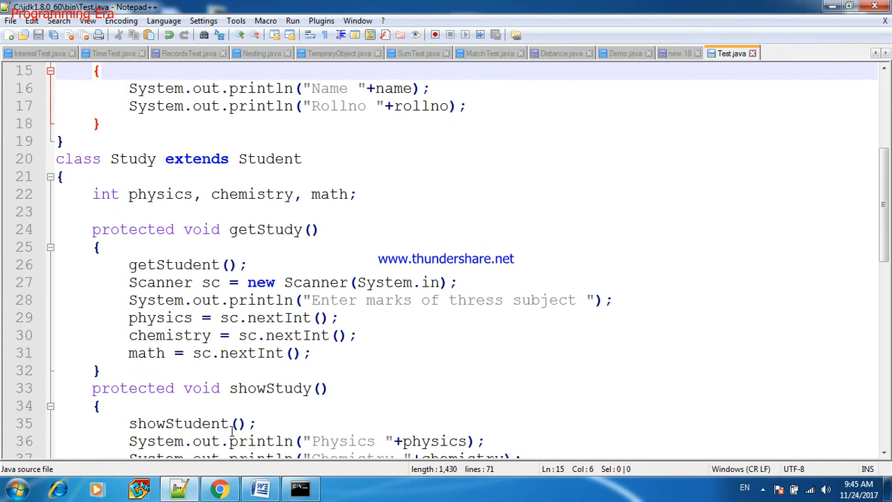
left_click(256, 229)
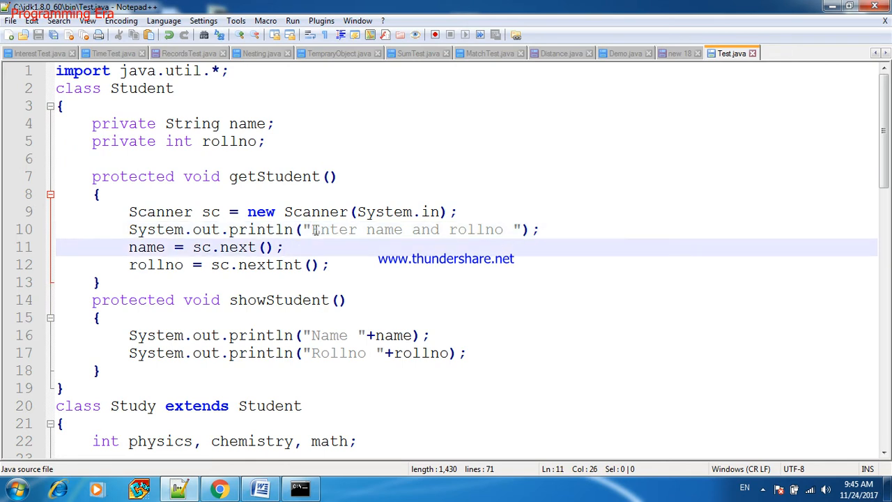
scroll("down", 3)
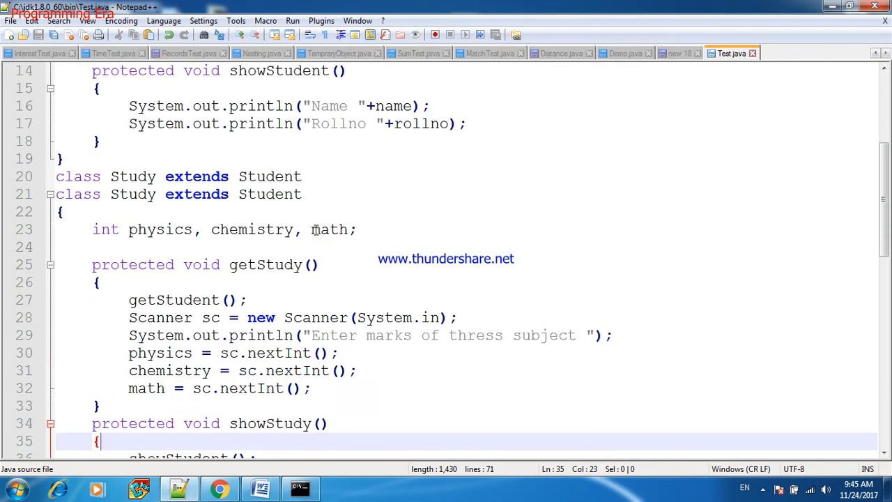
scroll("down", 3)
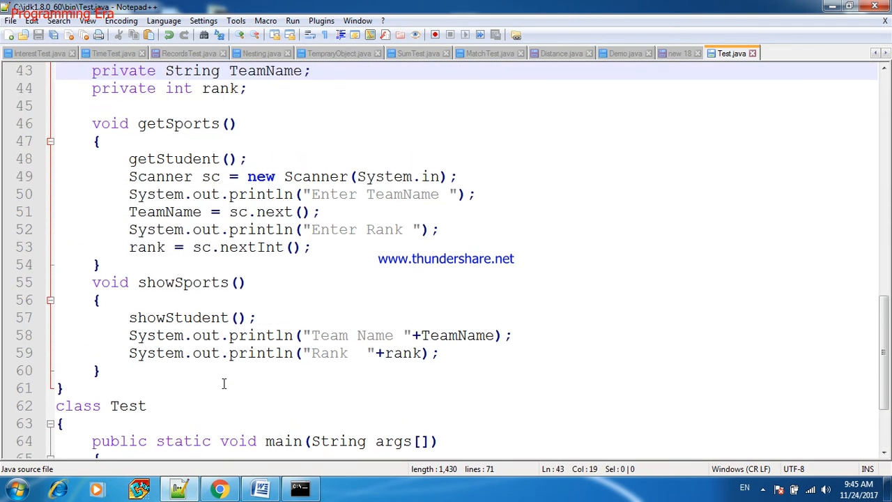
scroll("up", 3)
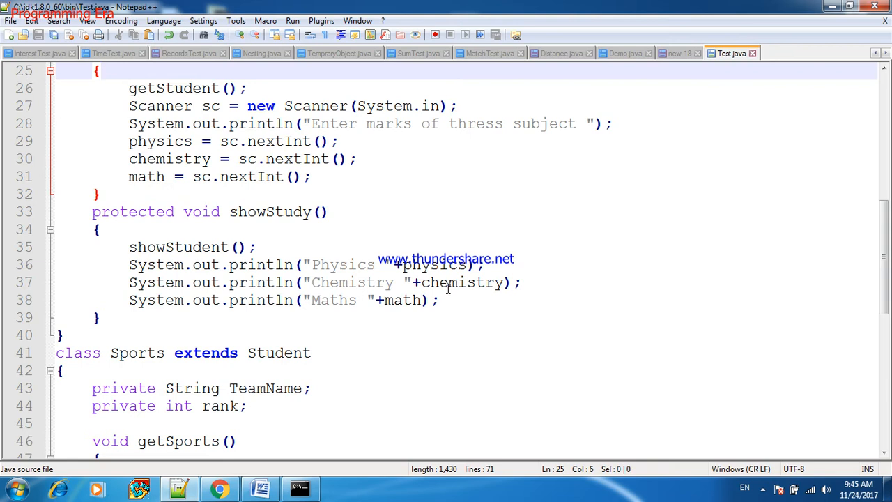
left_click_drag(128, 265, 439, 300)
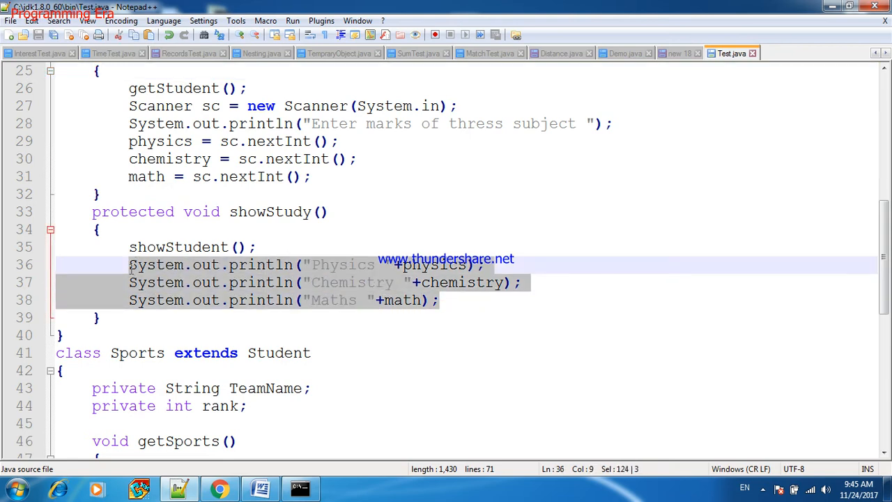
left_click(209, 247)
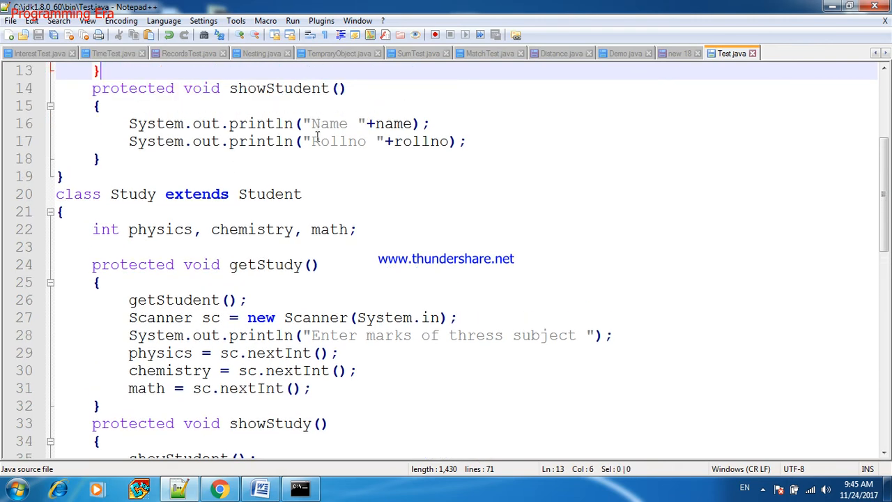
left_click(220, 423)
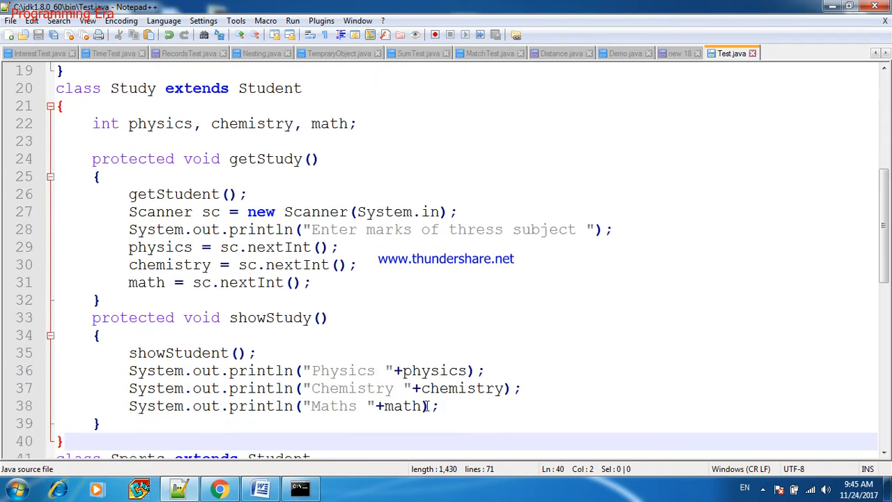
scroll("down", 3)
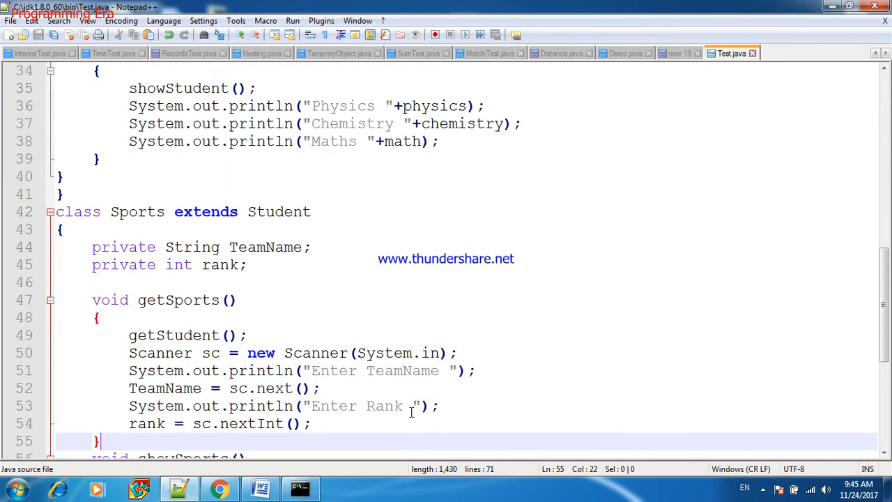
scroll("down", 3)
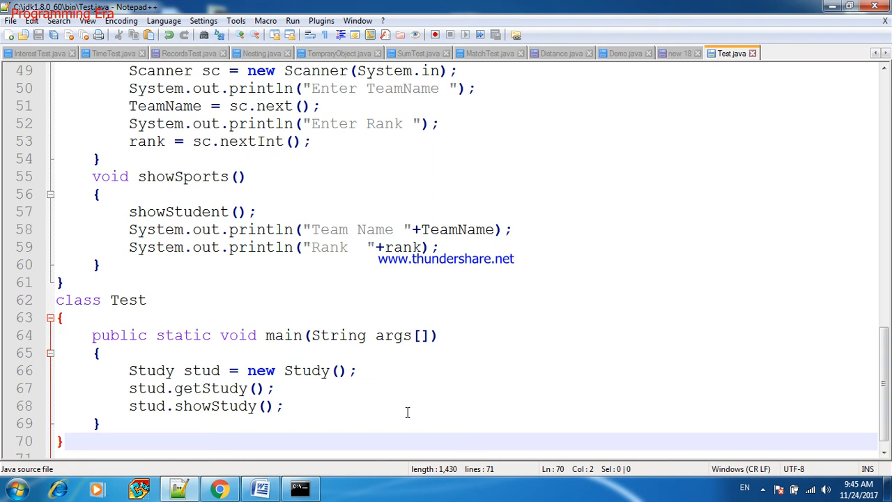
- Answer the running Test program with name amit, roll 101 and marks 80
left_click(300, 487)
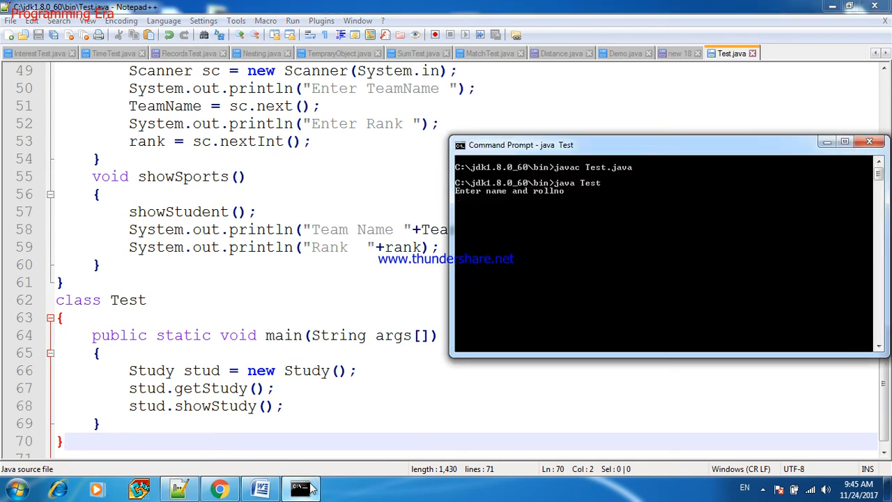
type("amit")
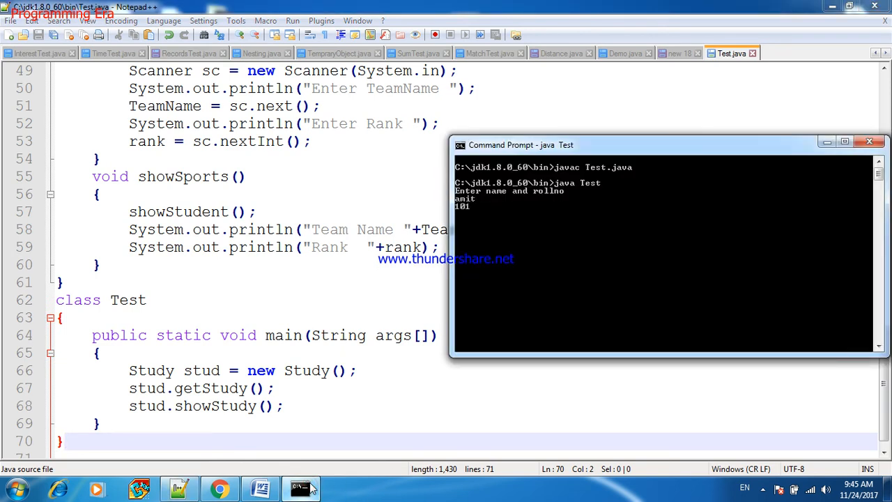
type("80")
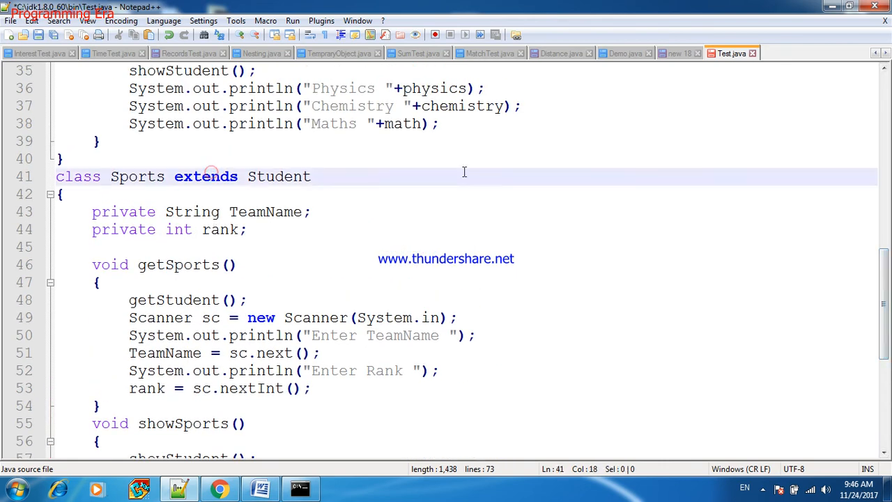
- Add Sports spt = new Sports(); spt.getSports(); spt.showSports(); to main
scroll("down", 3)
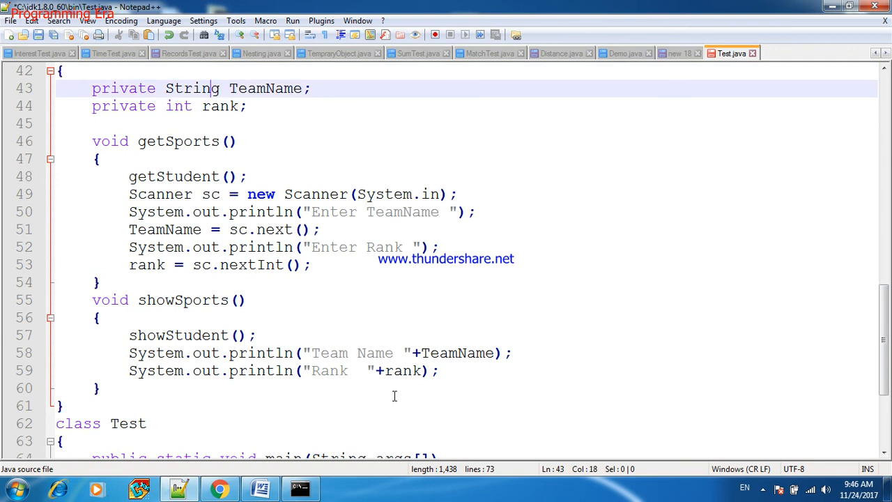
scroll("down", 3)
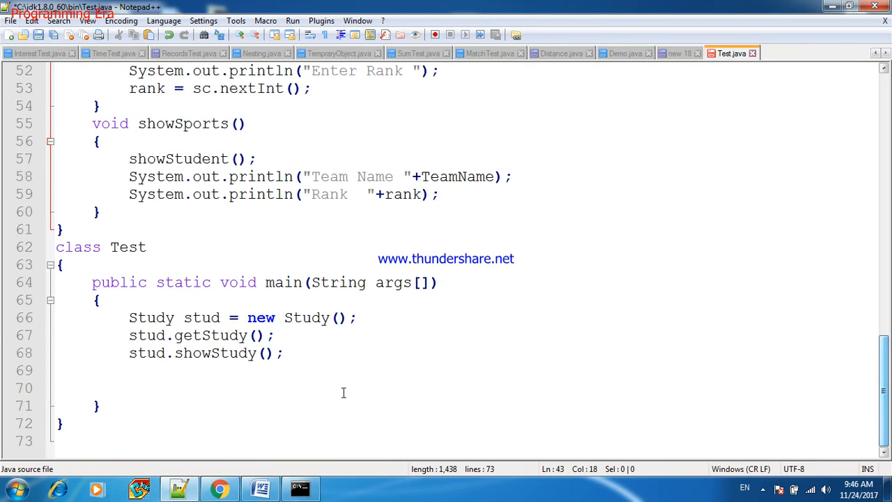
type("Sports sp")
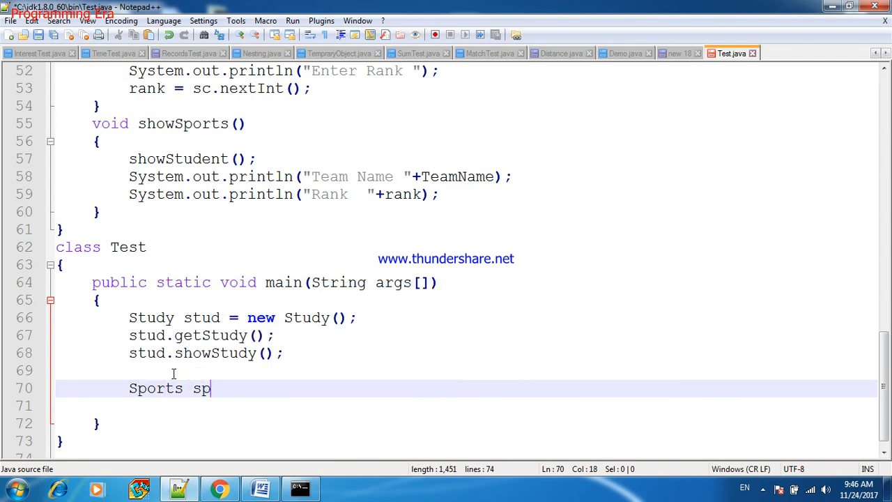
type("t = new Sports();")
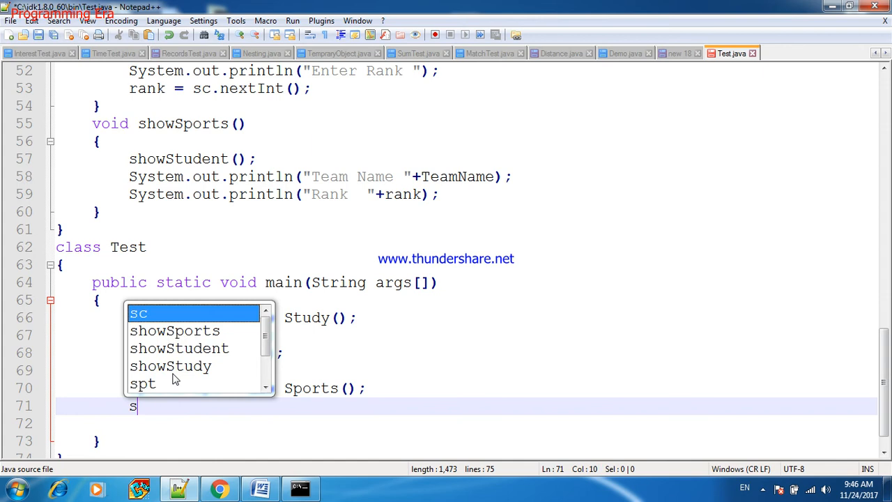
type("pt.getSport")
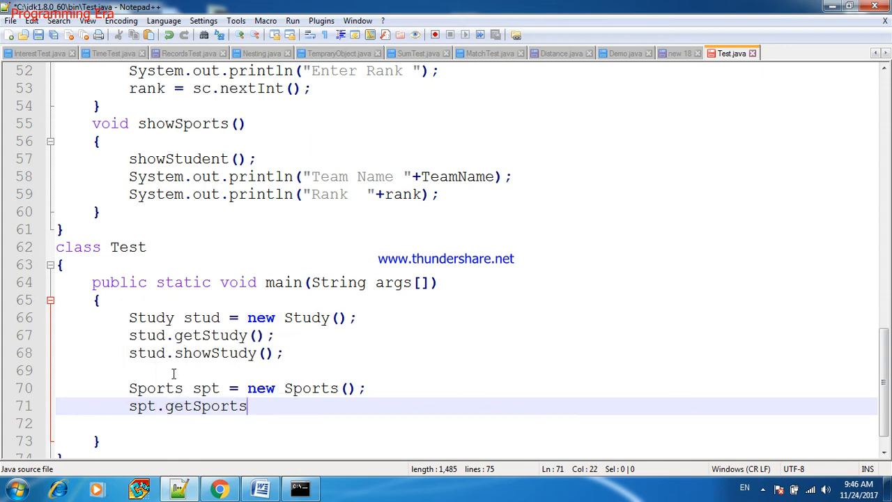
type("spt.")
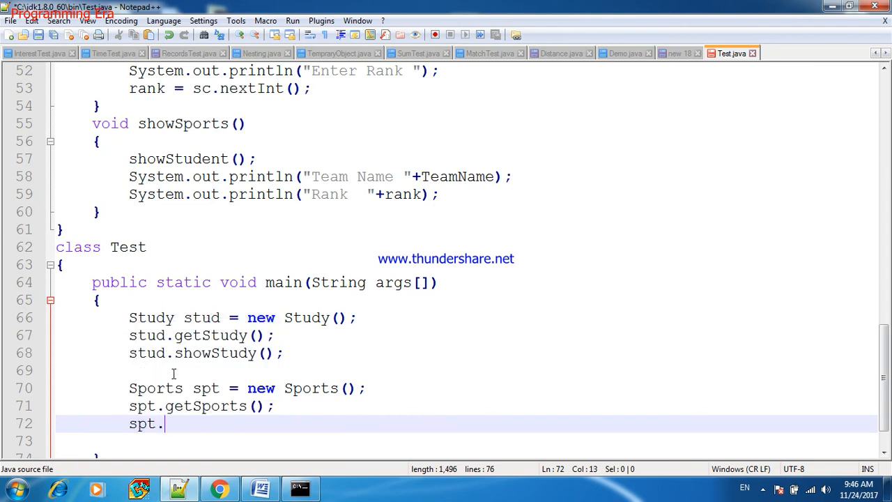
type("showSports)")
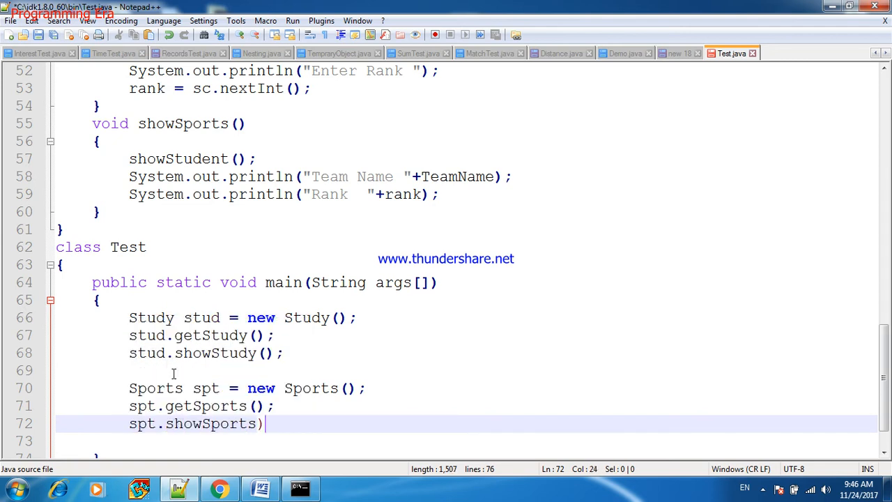
type("(;")
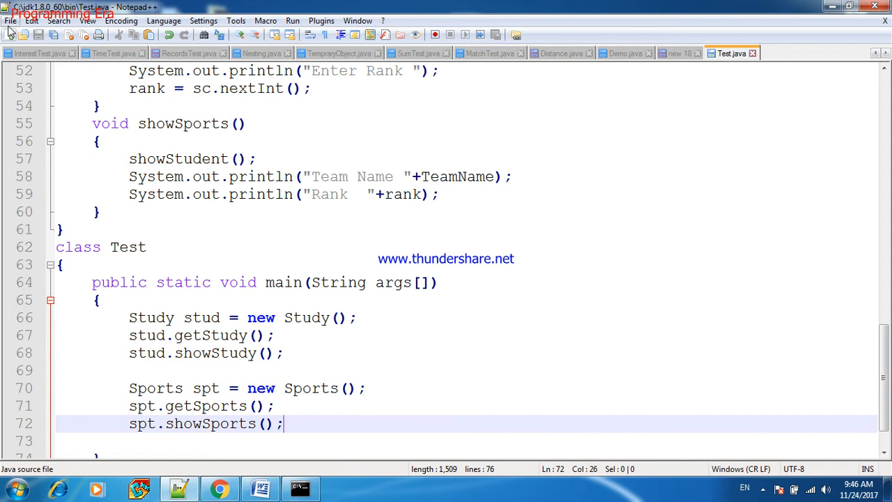
left_click(11, 21)
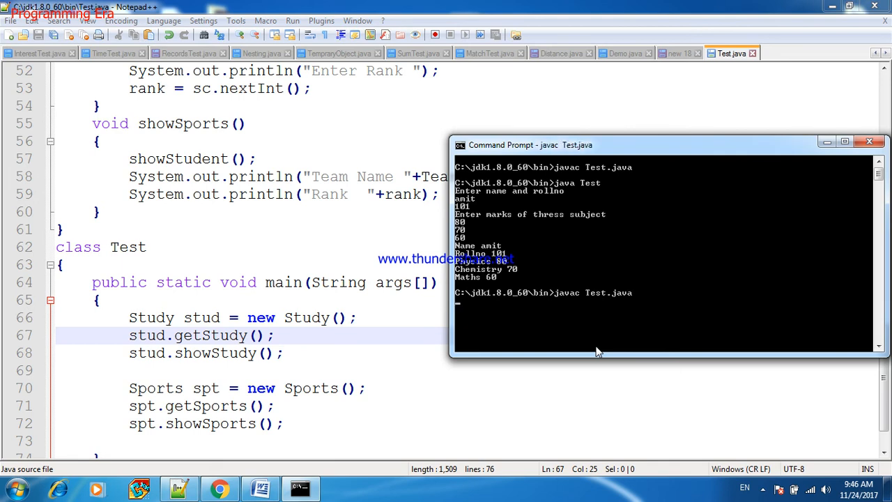
- Run java Test, entering the Study record and sagar, team xyz, rank 2 for Sports
type("java T")
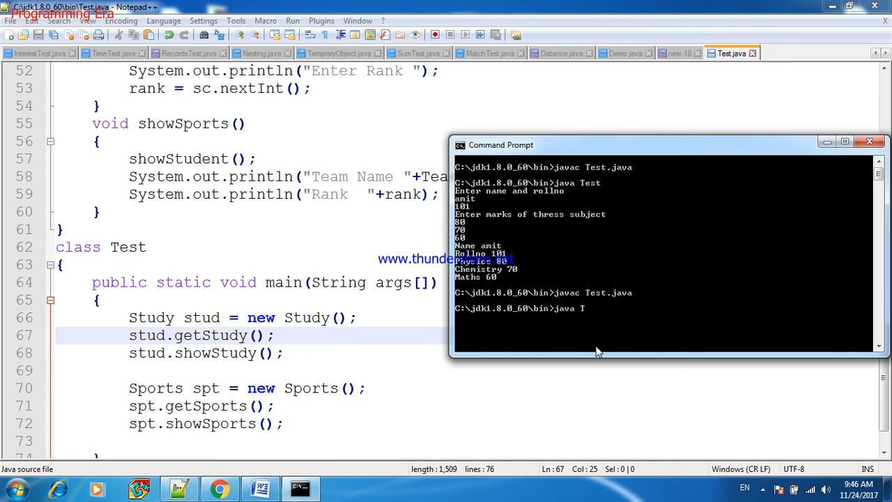
key("enter")
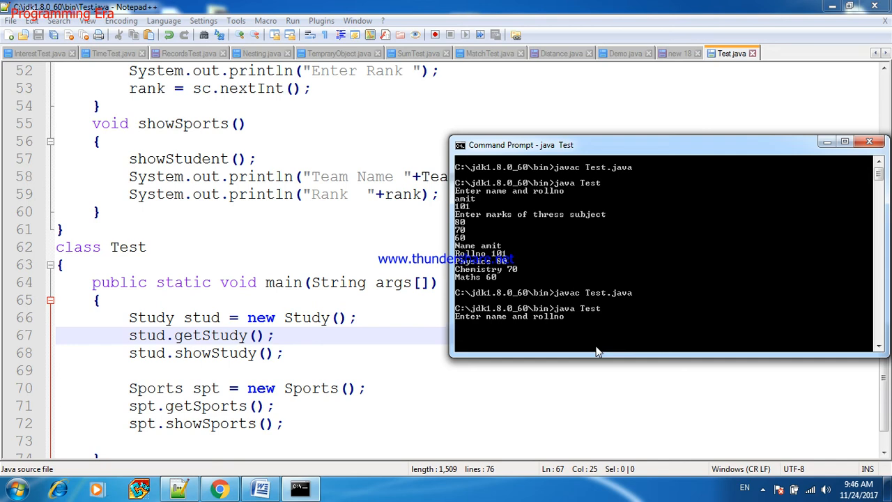
type("amit")
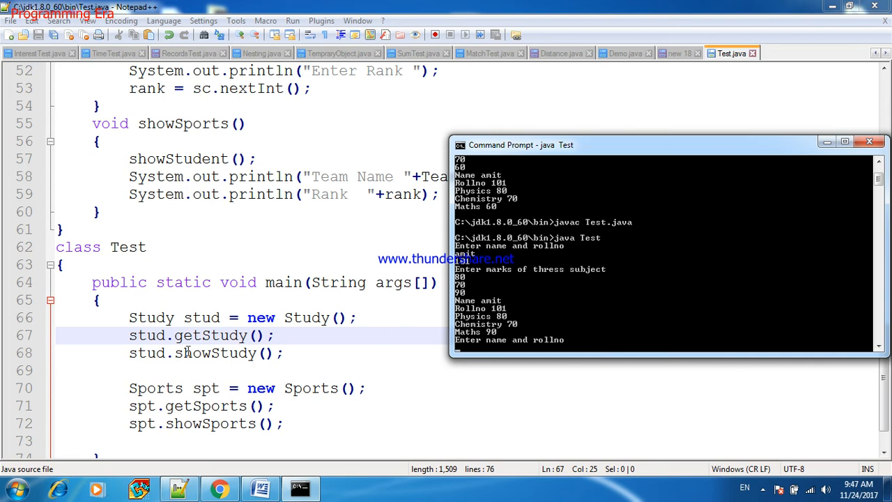
mouse_move(343, 396)
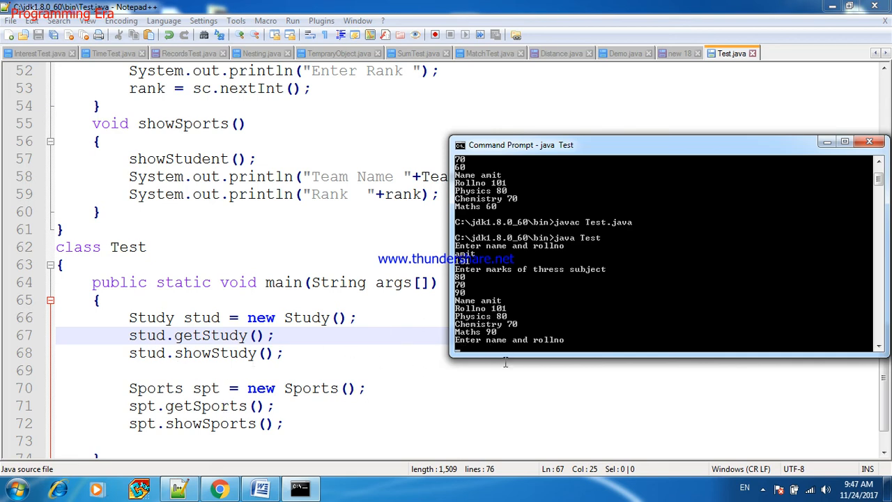
type("sagar")
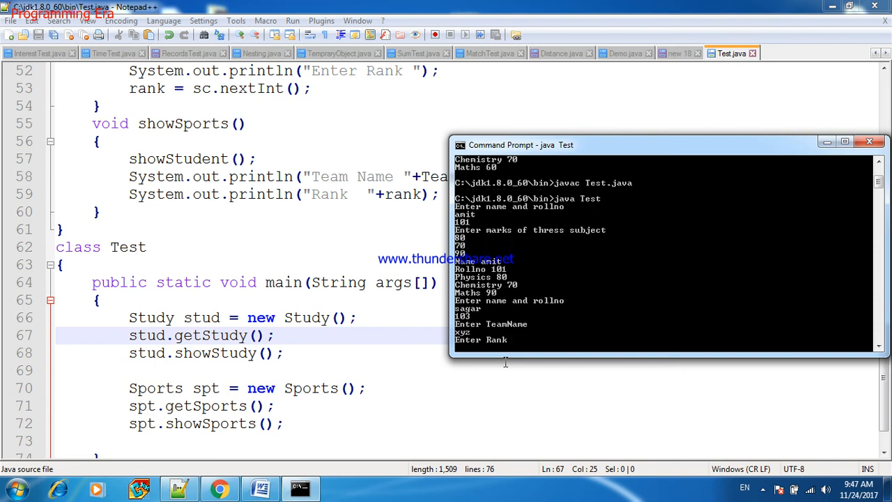
type("2")
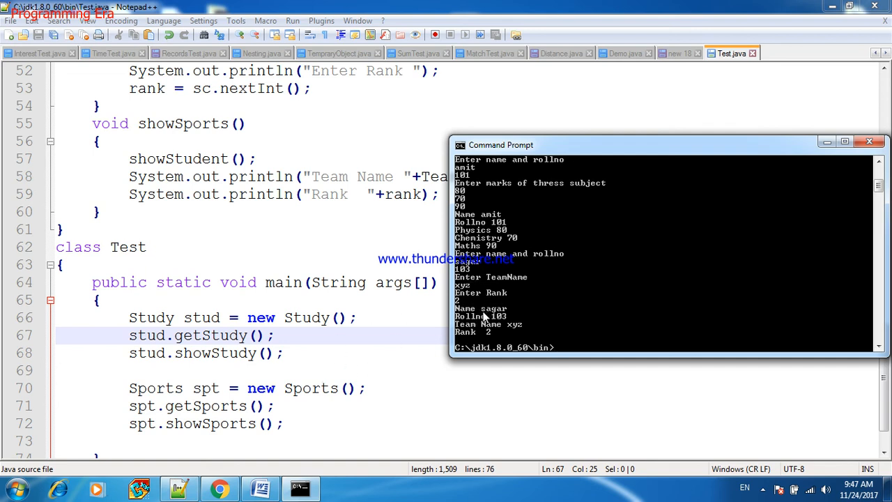
mouse_move(509, 334)
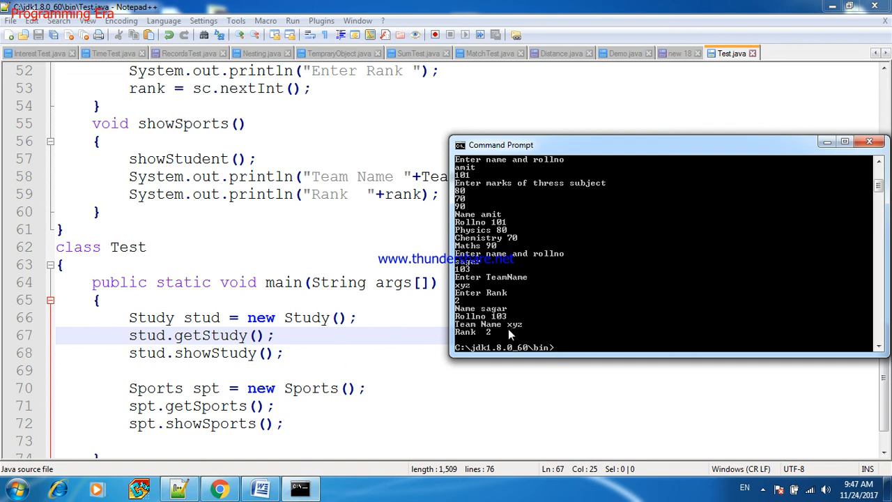
left_click(326, 371)
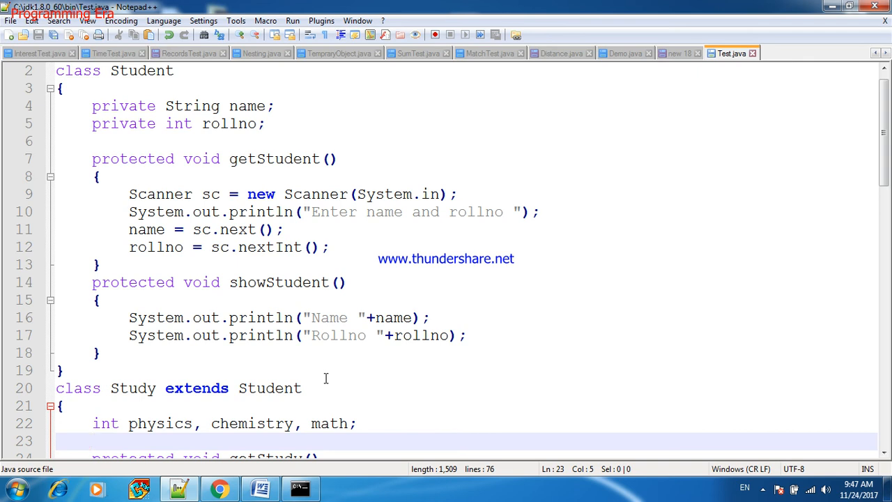
scroll("down", 3)
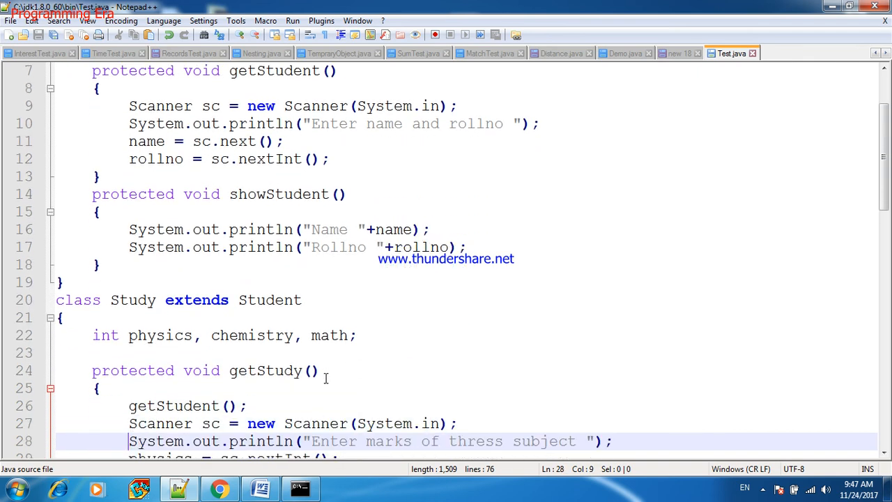
left_click(546, 128)
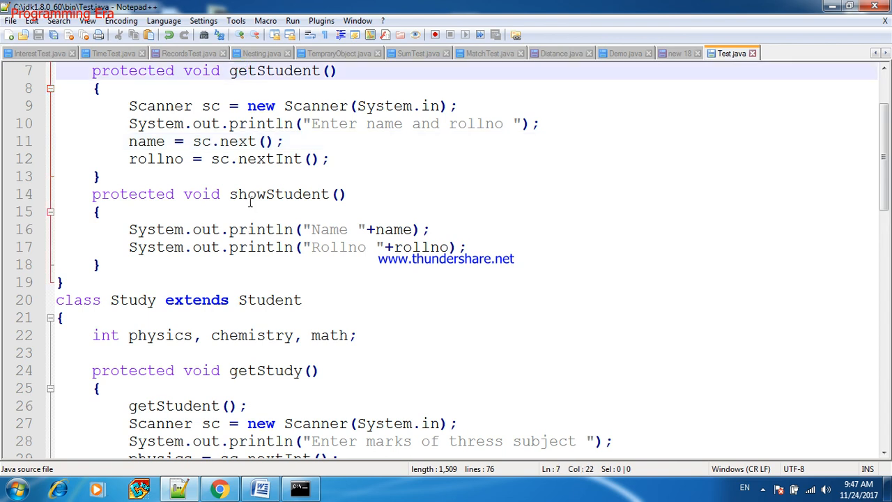
left_click(262, 247)
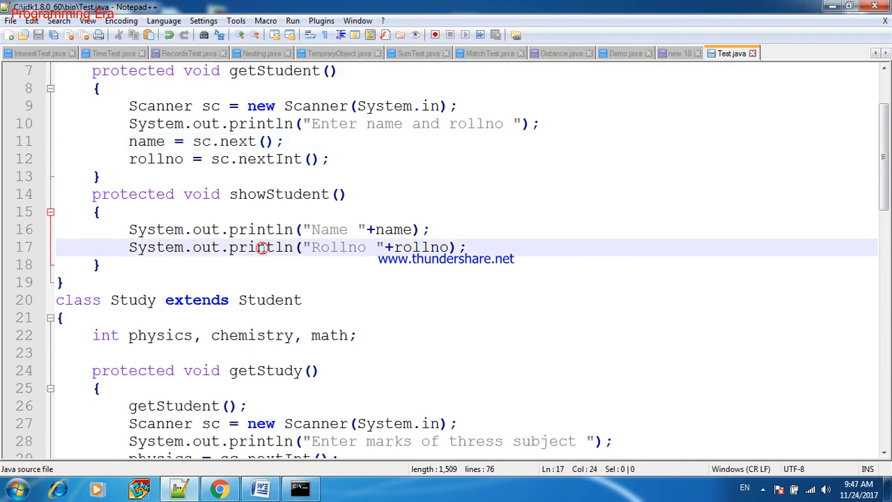
scroll("down", 3)
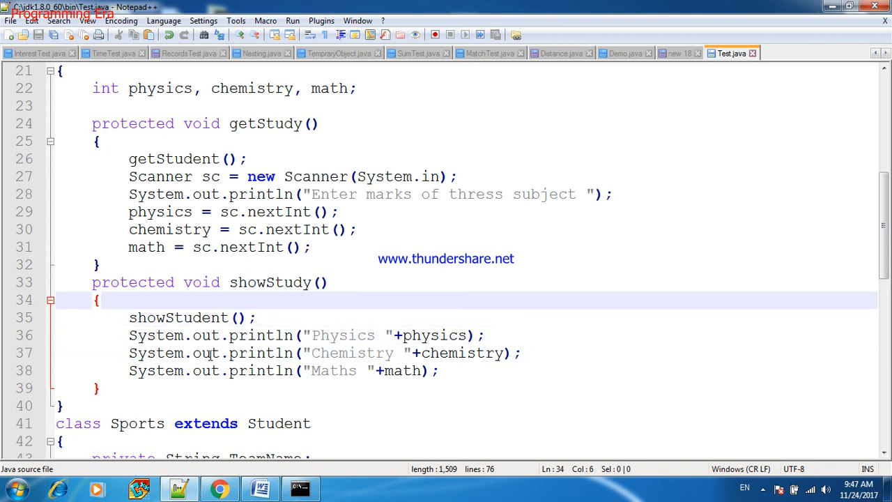
left_click(100, 299)
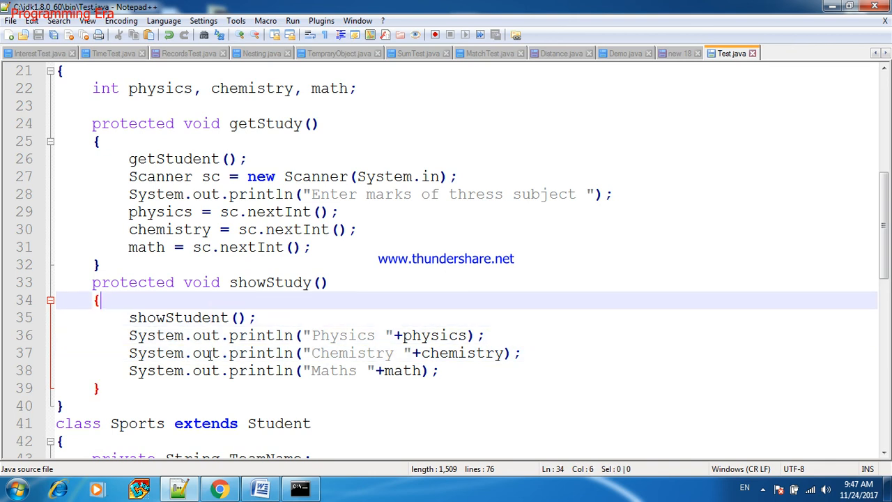
scroll("down", 3)
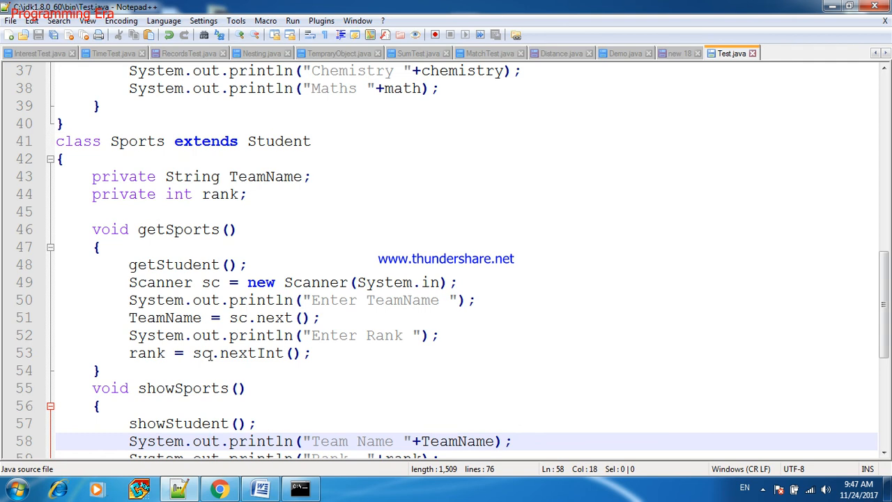
left_click(212, 440)
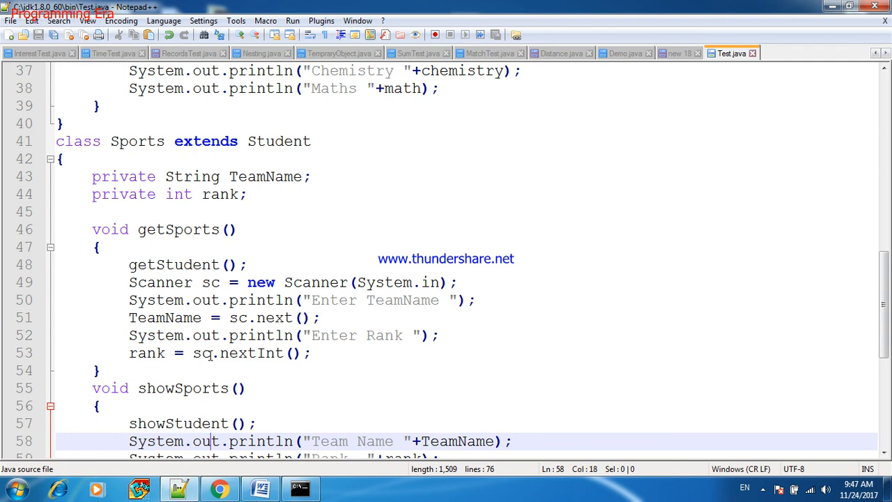
scroll("down", 3)
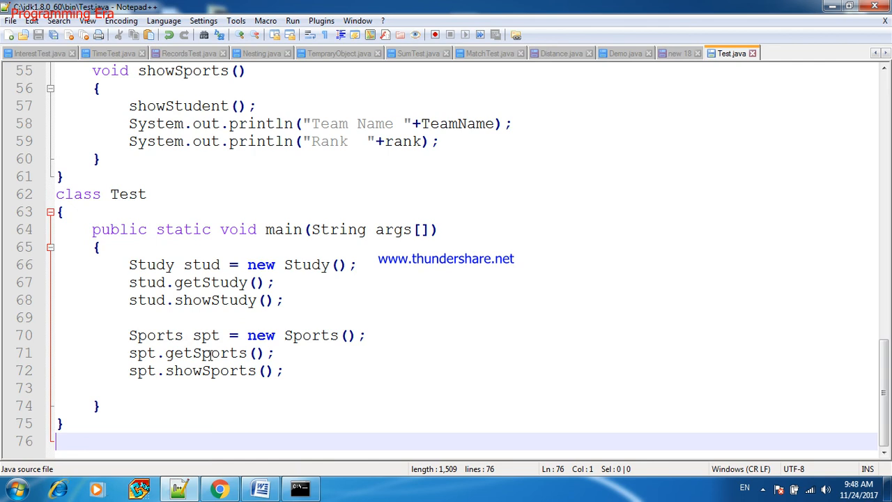